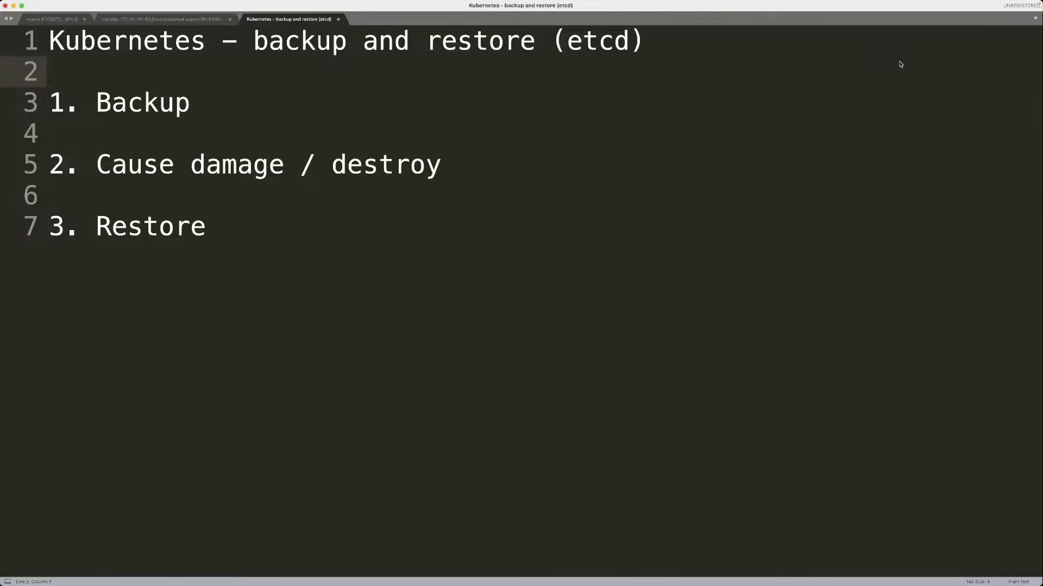
- Bring up the iTerm2 shell and list the cluster's three Ready nodes with kubectl get nodes
{"action": "left_click", "coordinate": [50, 71]}
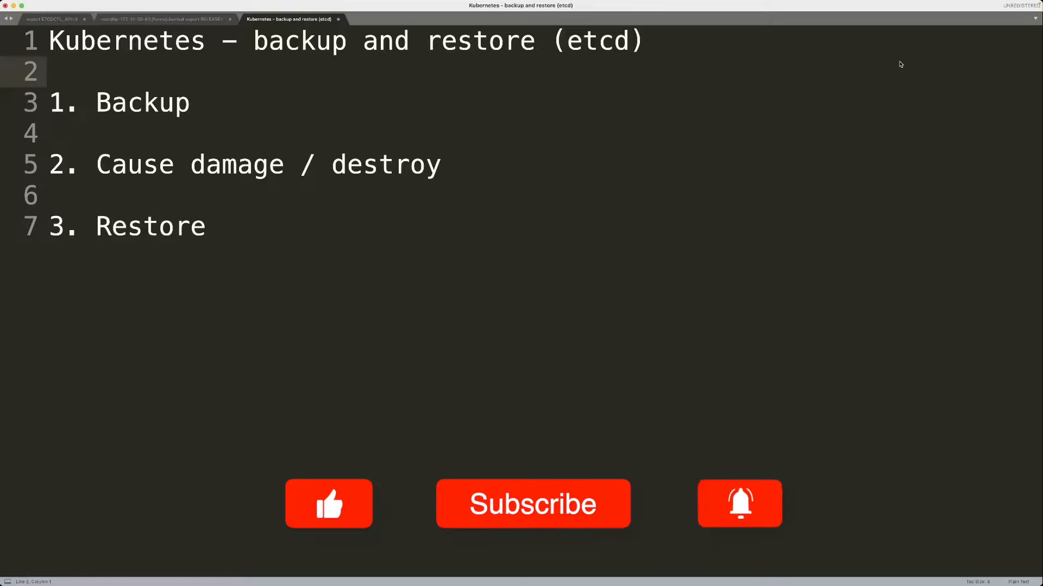
{"action": "left_click", "coordinate": [328, 503]}
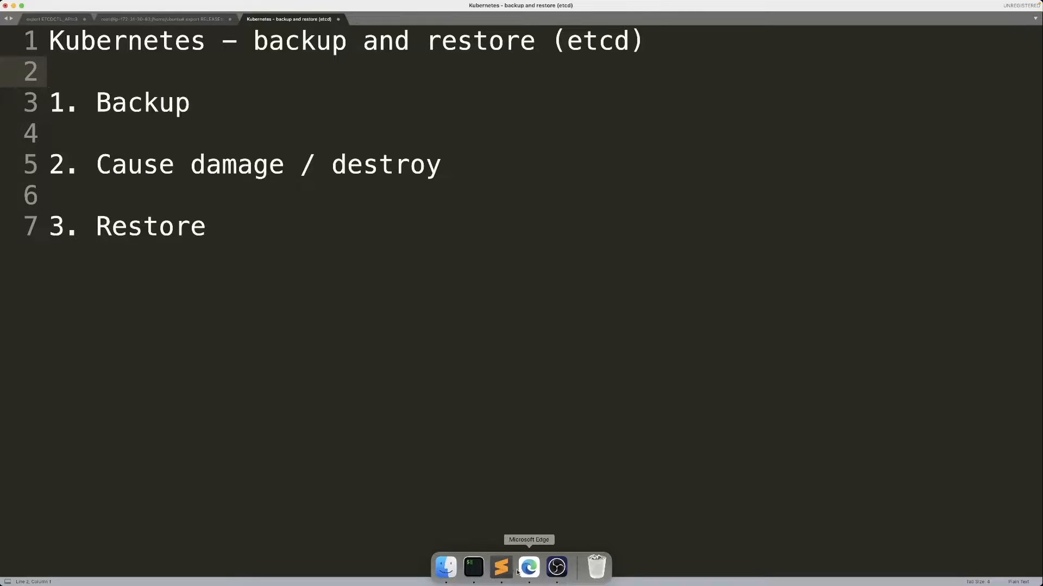
{"action": "mouse_move", "coordinate": [473, 567]}
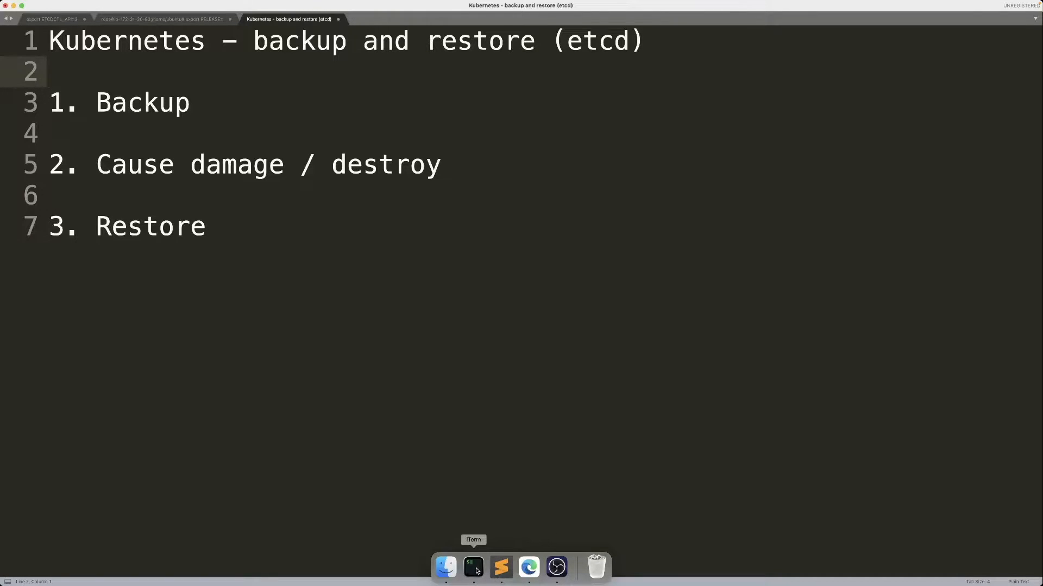
{"action": "left_click", "coordinate": [473, 567]}
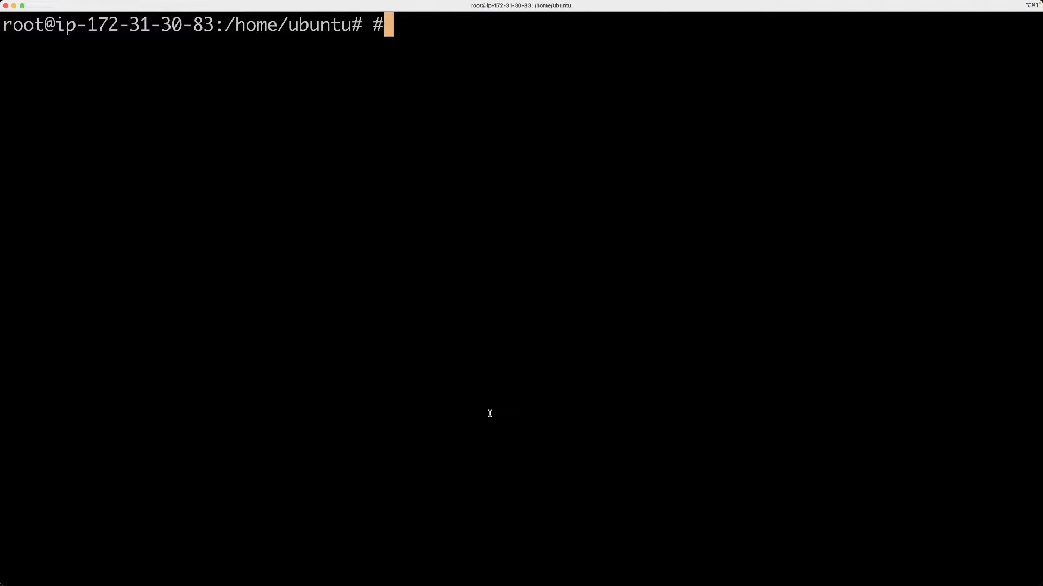
{"action": "key", "text": "Backspace"}
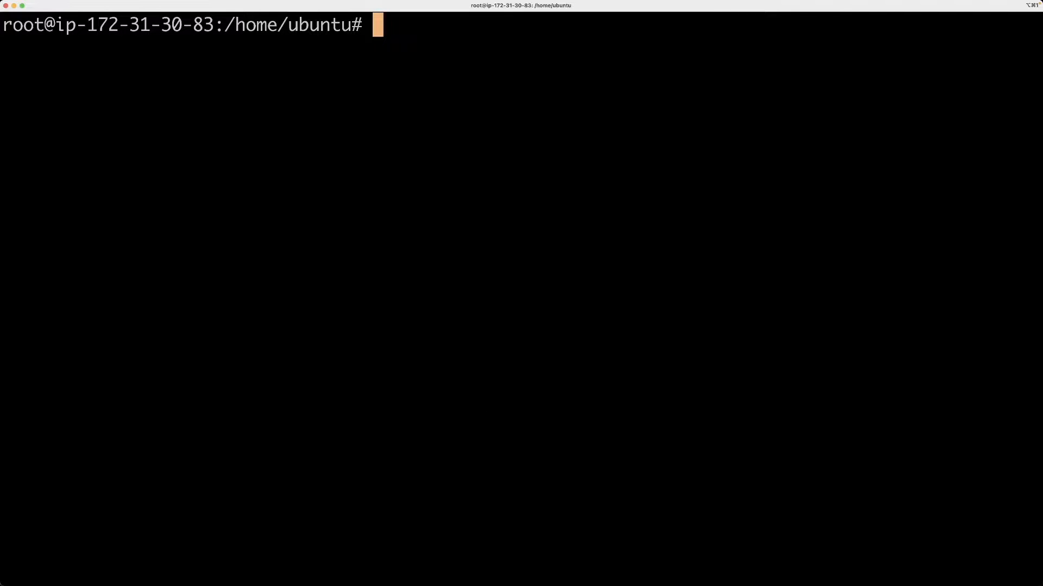
{"action": "type", "text": "kube"}
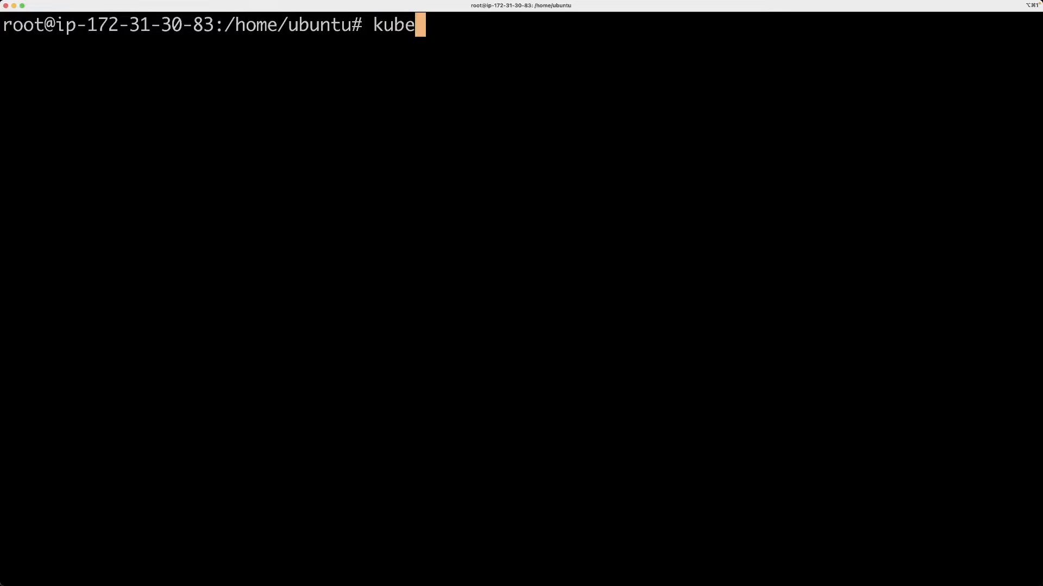
{"action": "type", "text": "ctl get nodes"}
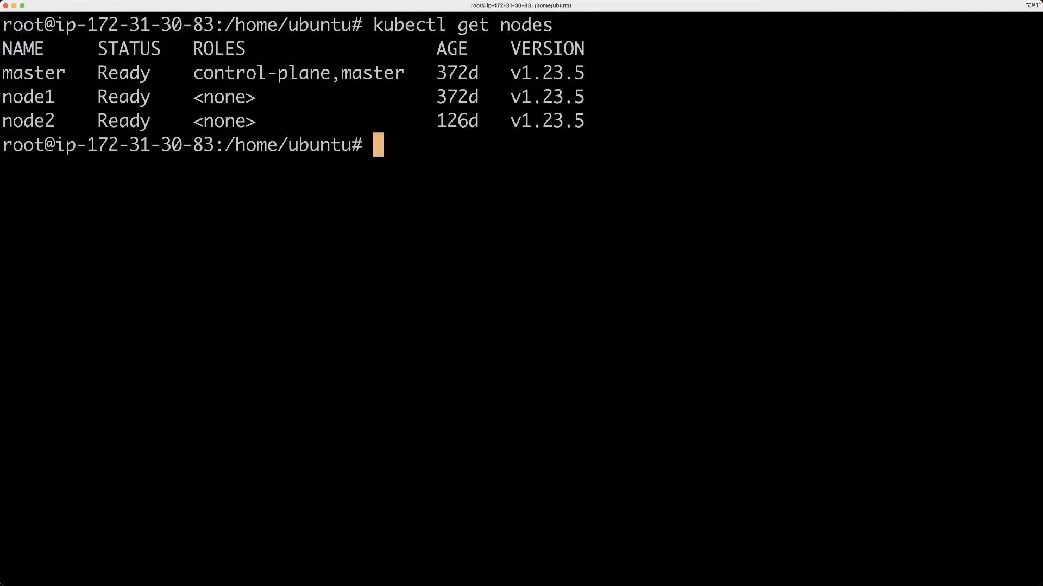
- List the pods, showing busybox, env-var-from-secret and mysql-1 Running
{"action": "type", "text": "ku"}
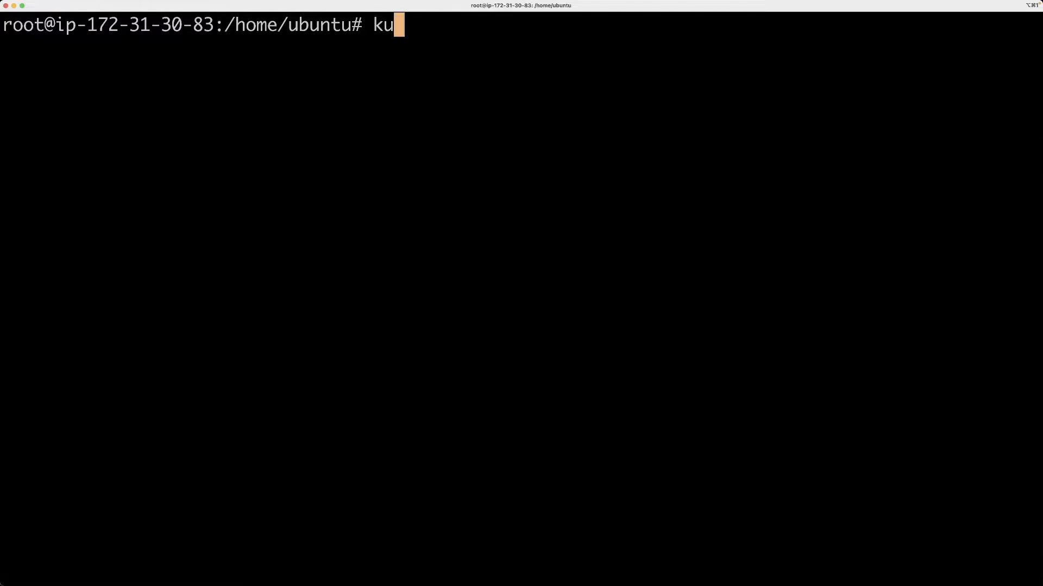
{"action": "type", "text": "bectl g"}
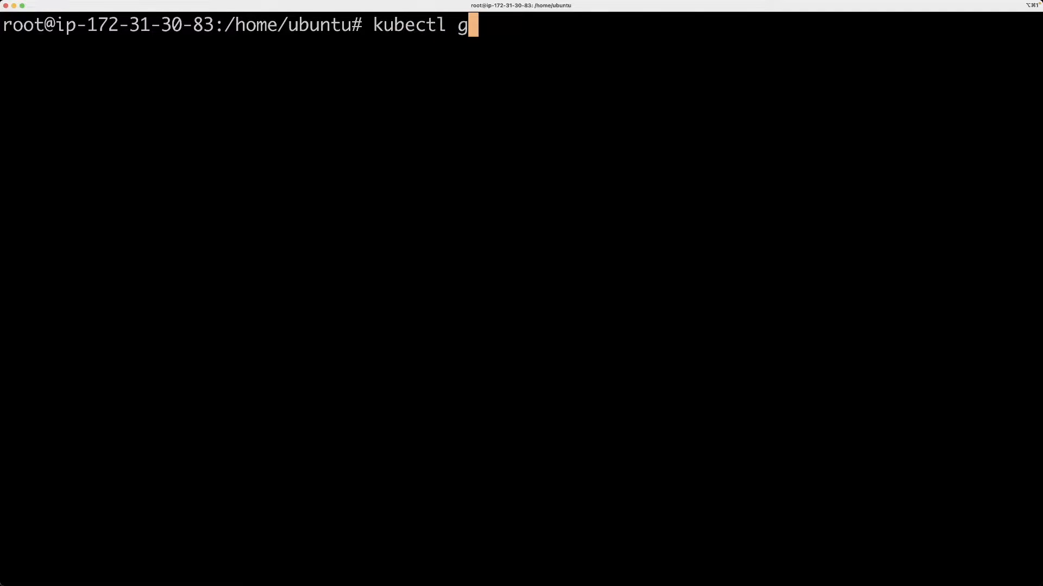
{"action": "key", "text": "Return"}
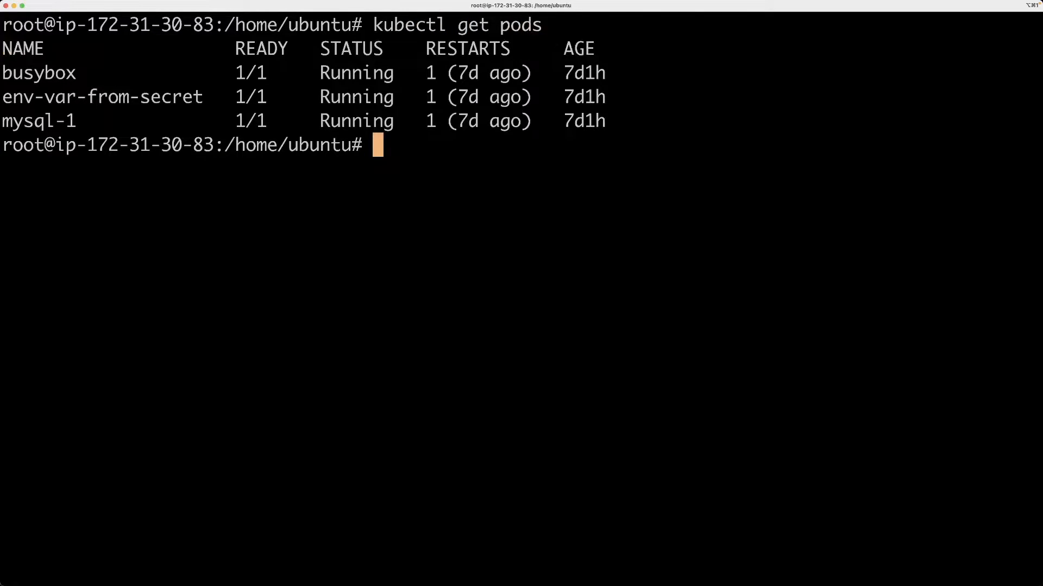
{"action": "key", "text": "Return"}
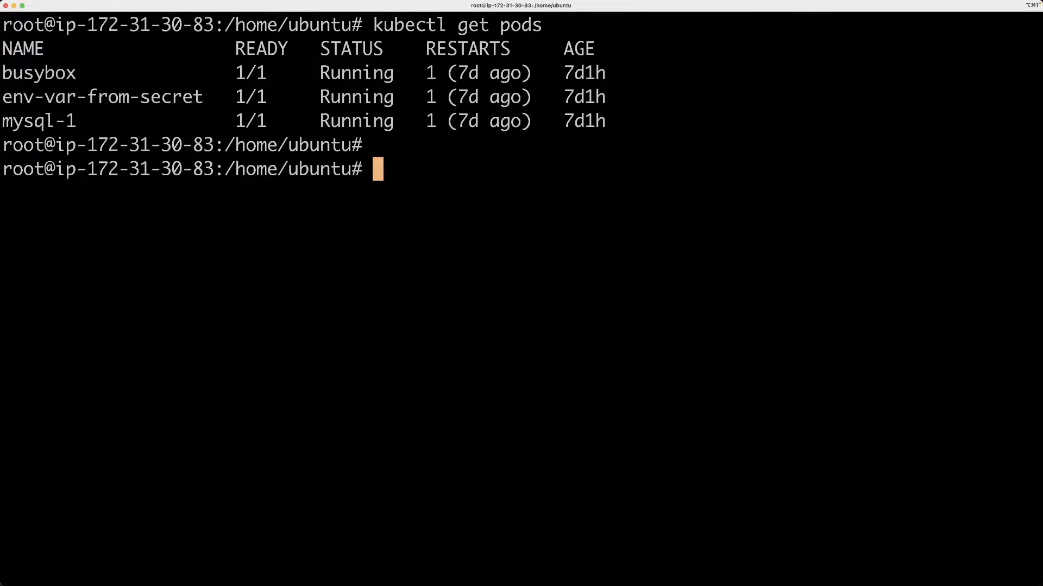
{"action": "mouse_move", "coordinate": [512, 378]}
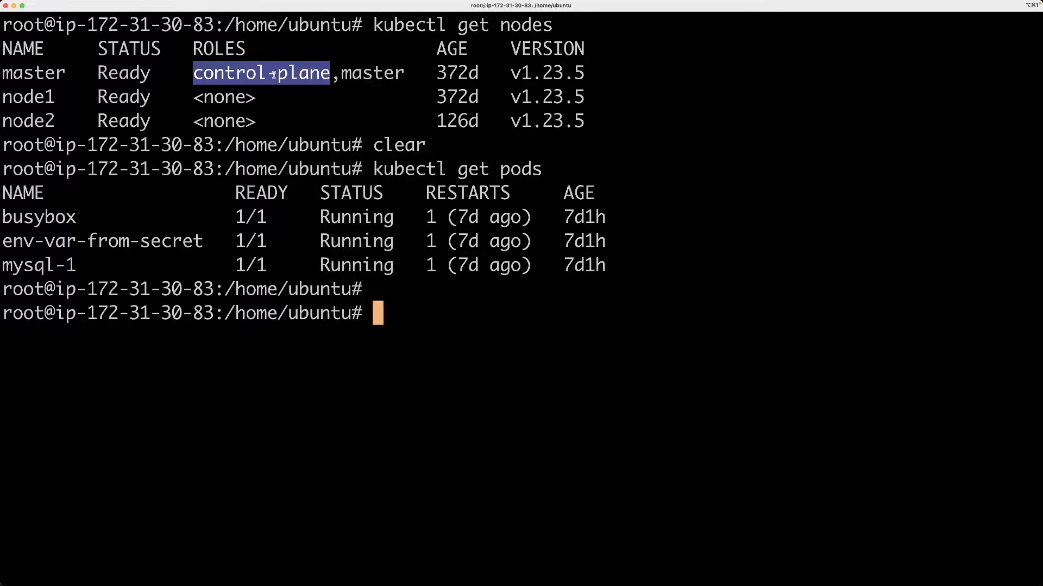
{"action": "scroll", "scroll_direction": "up", "scroll_amount": 3}
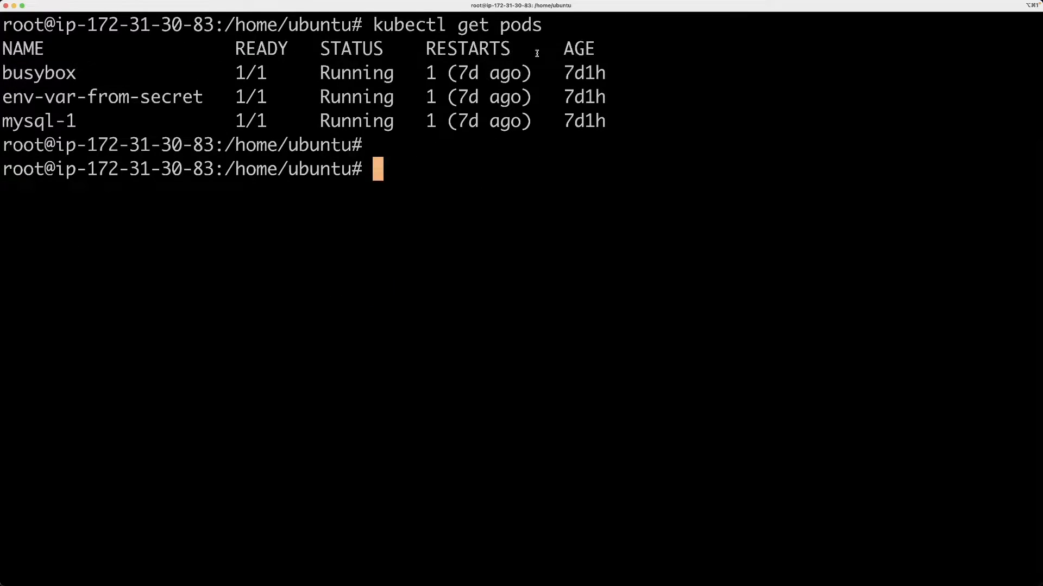
- Review the Sublime Text notes: the etcdctl snapshot commands and the etcd wget download/install steps
{"action": "left_click", "coordinate": [500, 567]}
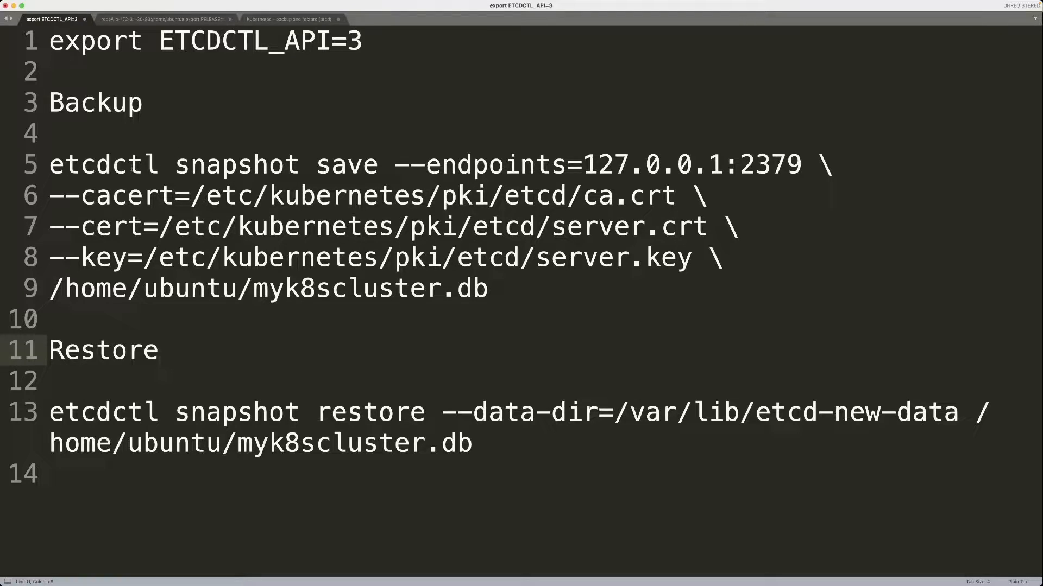
{"action": "left_click", "coordinate": [126, 164]}
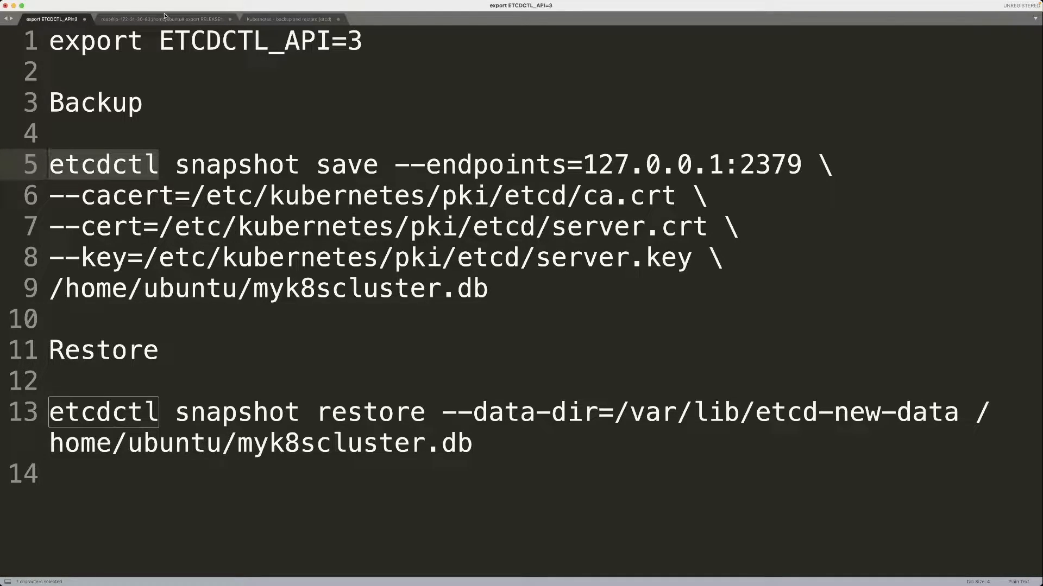
{"action": "left_click", "coordinate": [169, 18]}
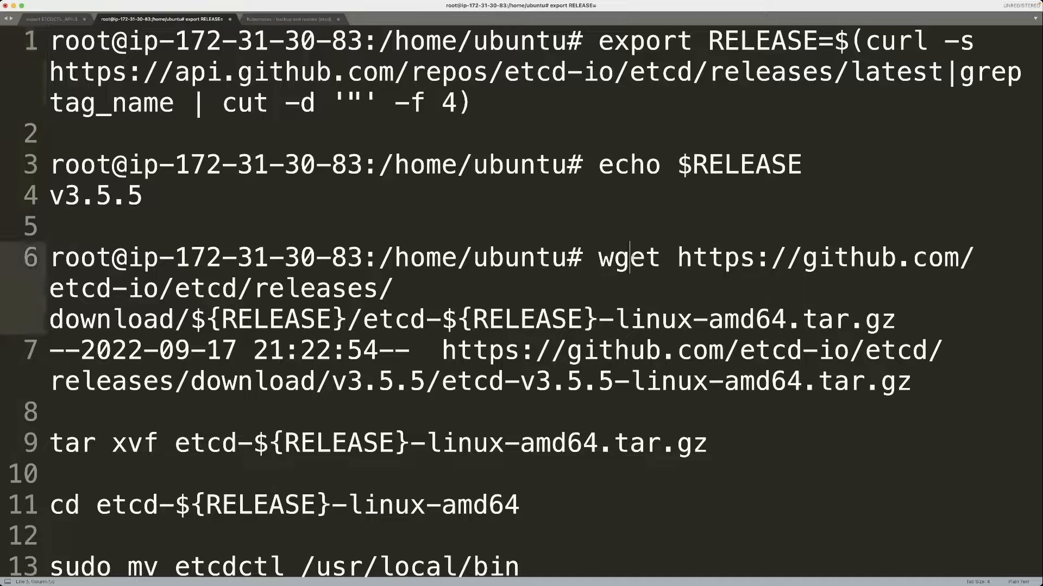
{"action": "double_click", "coordinate": [629, 257]}
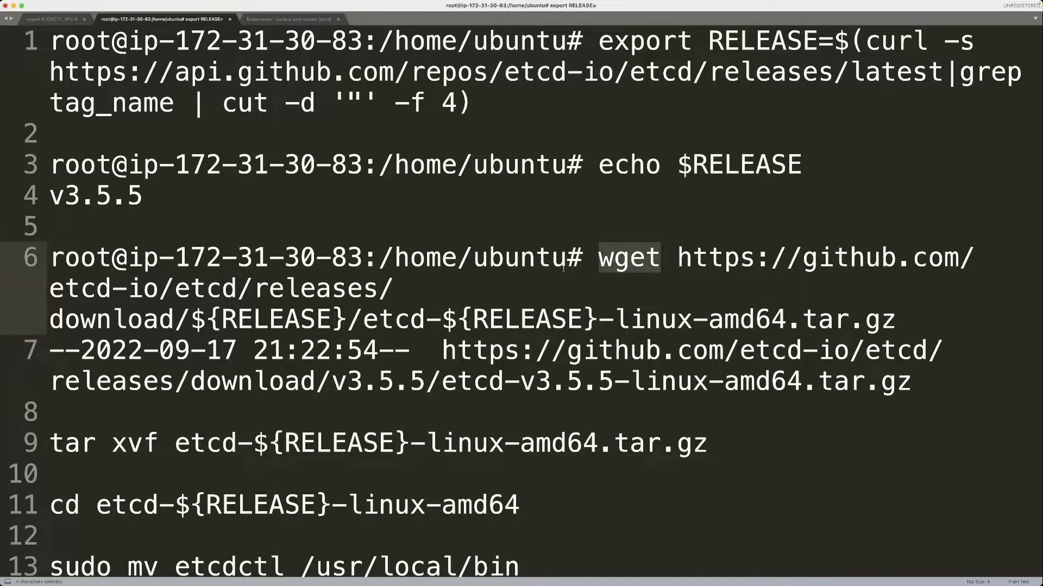
{"action": "scroll", "scroll_direction": "down", "scroll_amount": 3}
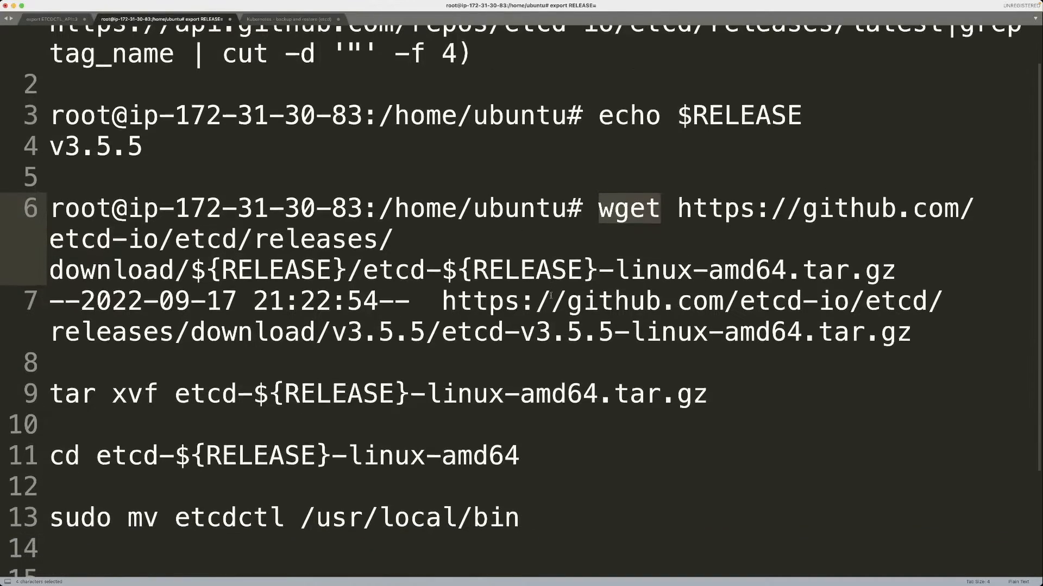
{"action": "scroll", "scroll_direction": "down", "scroll_amount": 3}
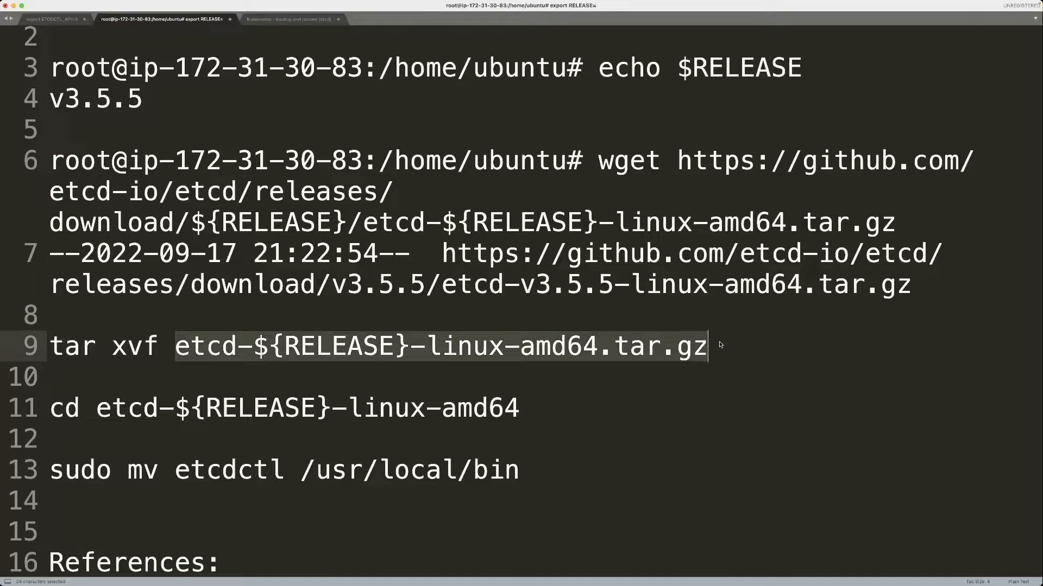
{"action": "scroll", "scroll_direction": "down", "scroll_amount": 3}
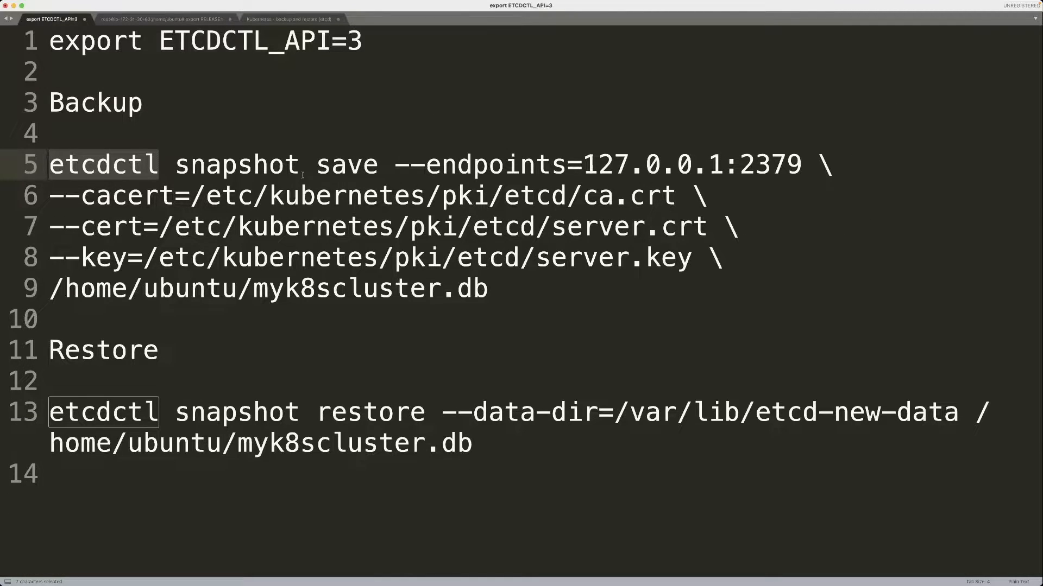
- Export ETCDCTL_API=3 in the terminal session
{"action": "left_click", "coordinate": [364, 41]}
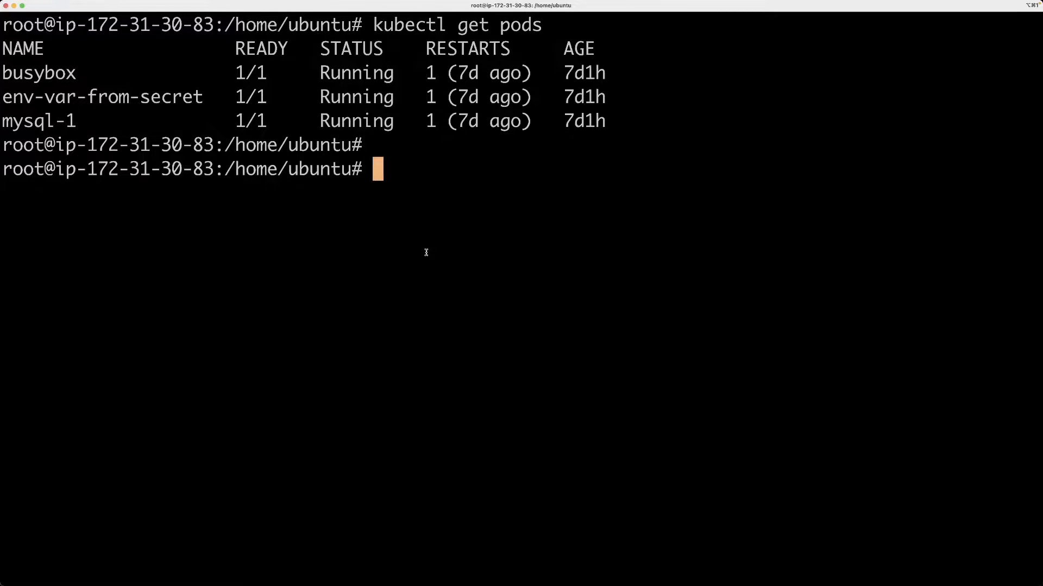
{"action": "type", "text": "export ETCDCTL_API=3"}
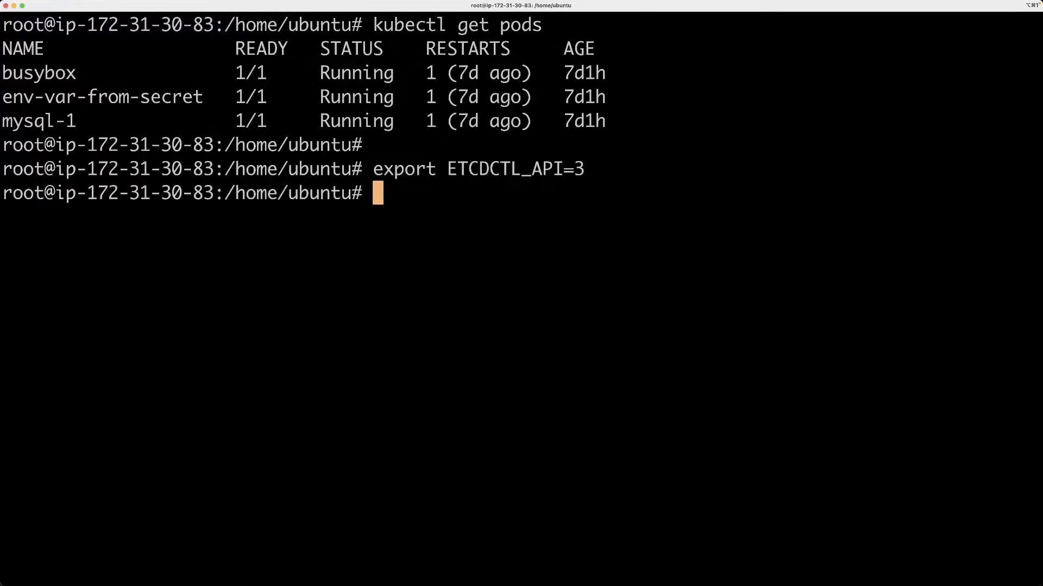
{"action": "key", "text": "Return"}
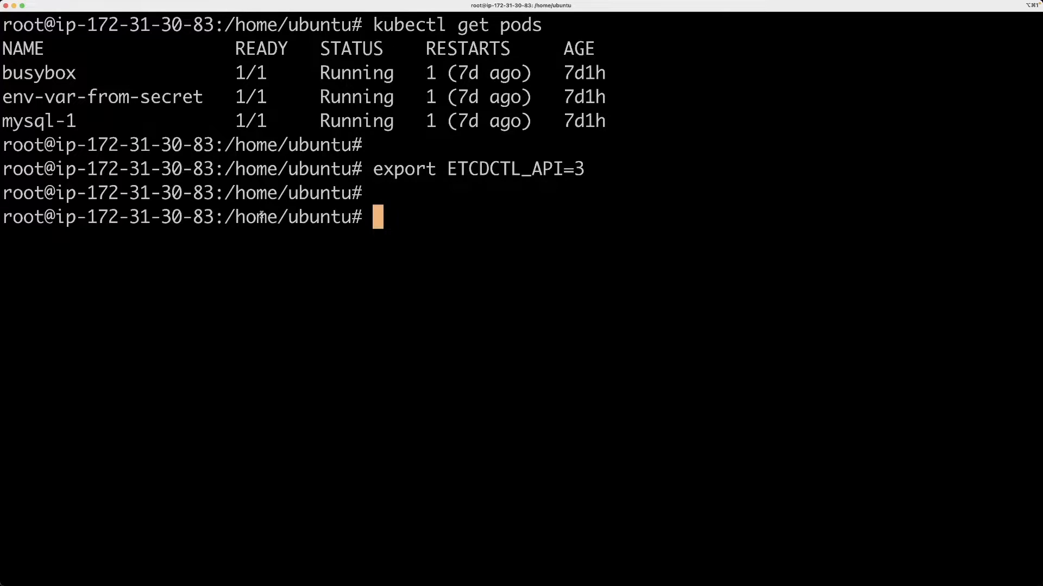
- List the kube-system pods and select etcd-master, shown 0/1 Pending
{"action": "type", "text": "kubectl"}
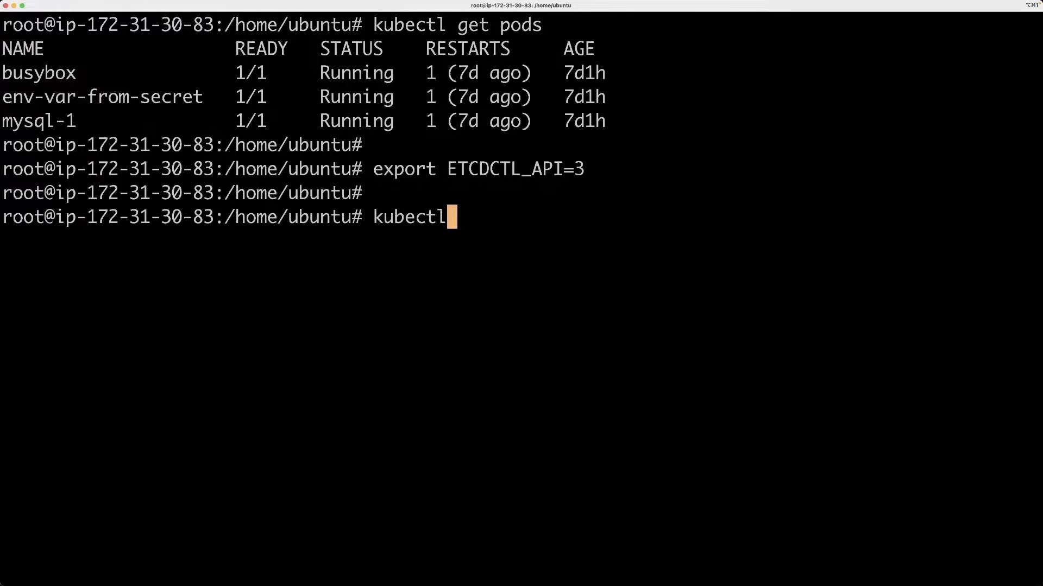
{"action": "type", "text": "get pods"}
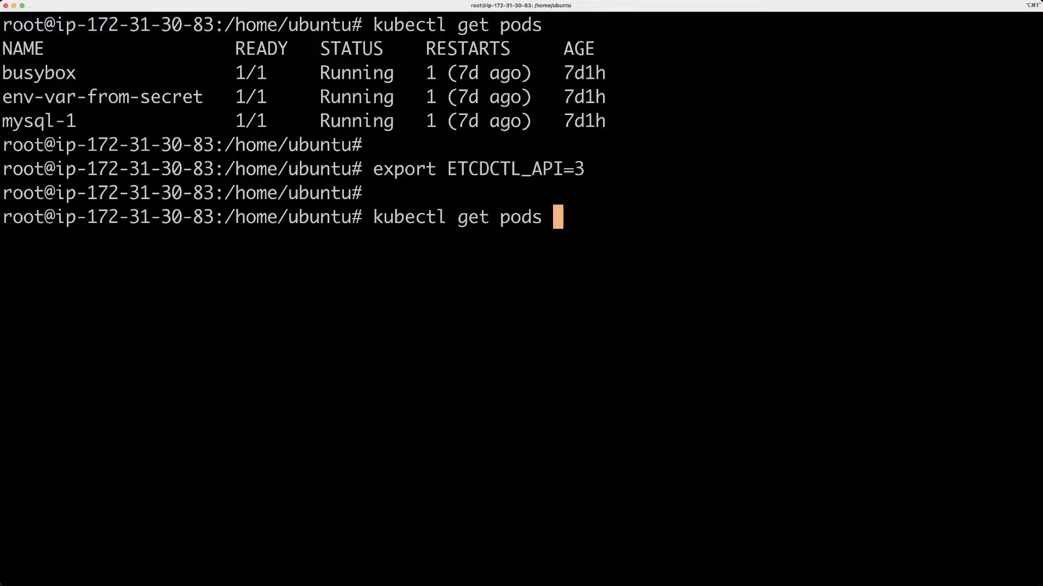
{"action": "type", "text": "-n kube-s"}
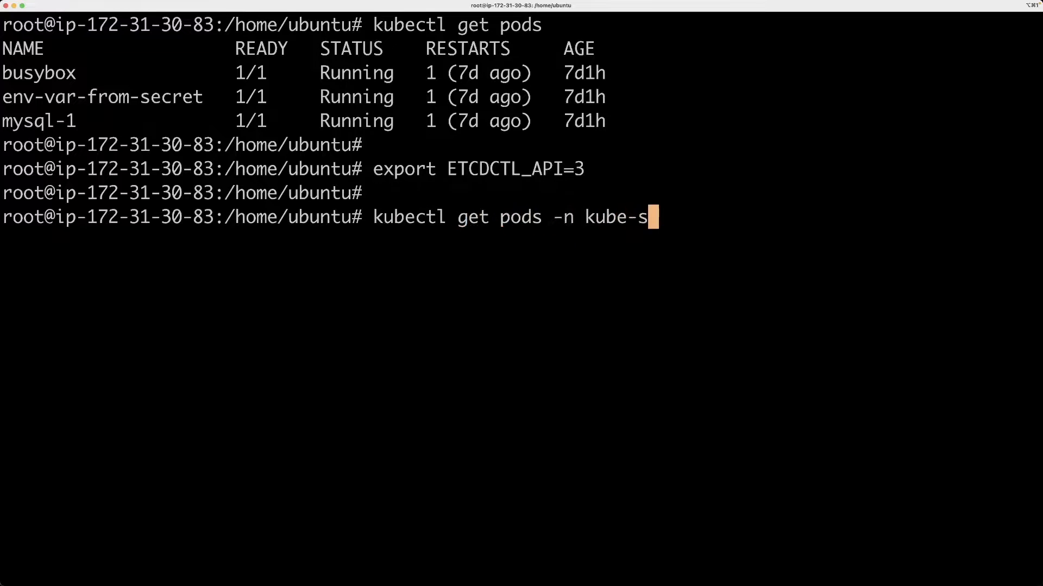
{"action": "key", "text": "Return"}
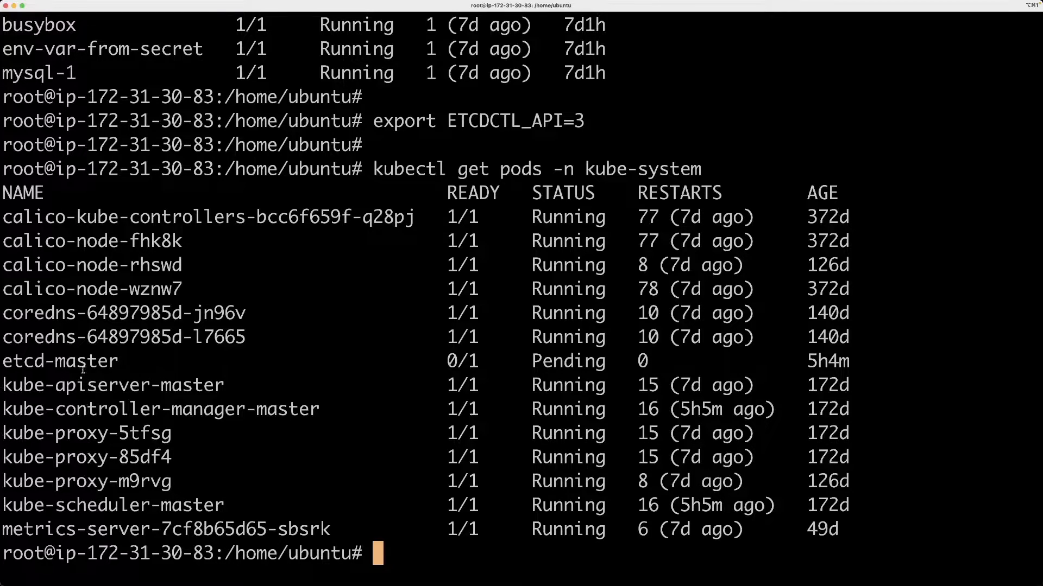
{"action": "double_click", "coordinate": [59, 360]}
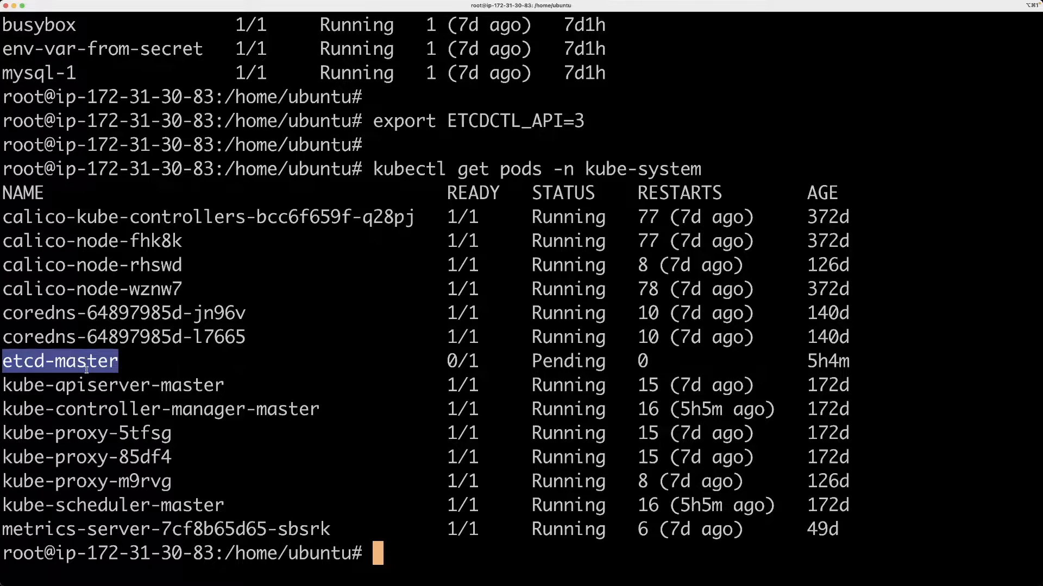
{"action": "mouse_move", "coordinate": [154, 17]}
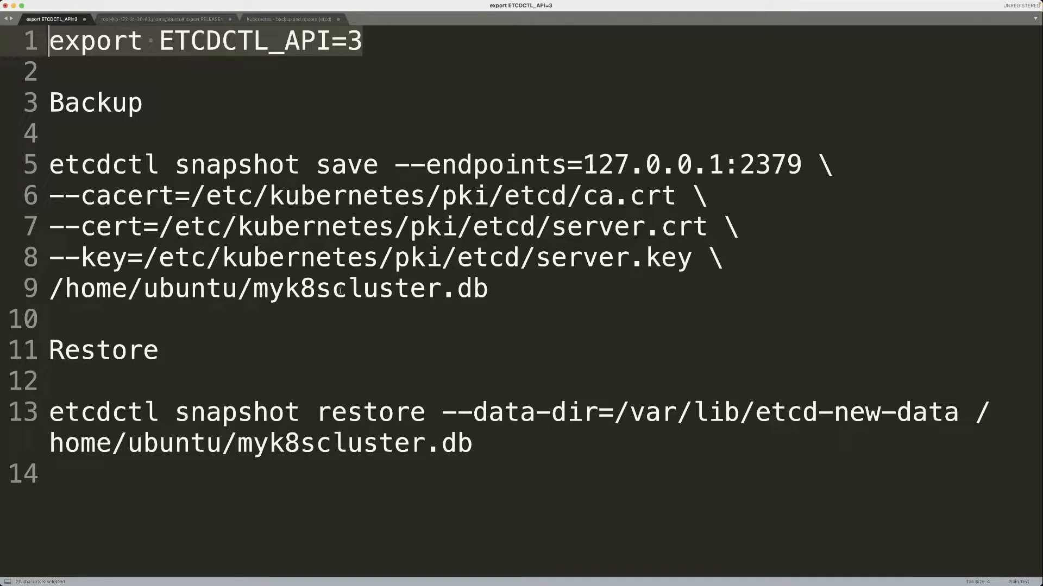
- Change the backup command's snapshot file in the notes to myk8scluster2.db
{"action": "left_click", "coordinate": [452, 287]}
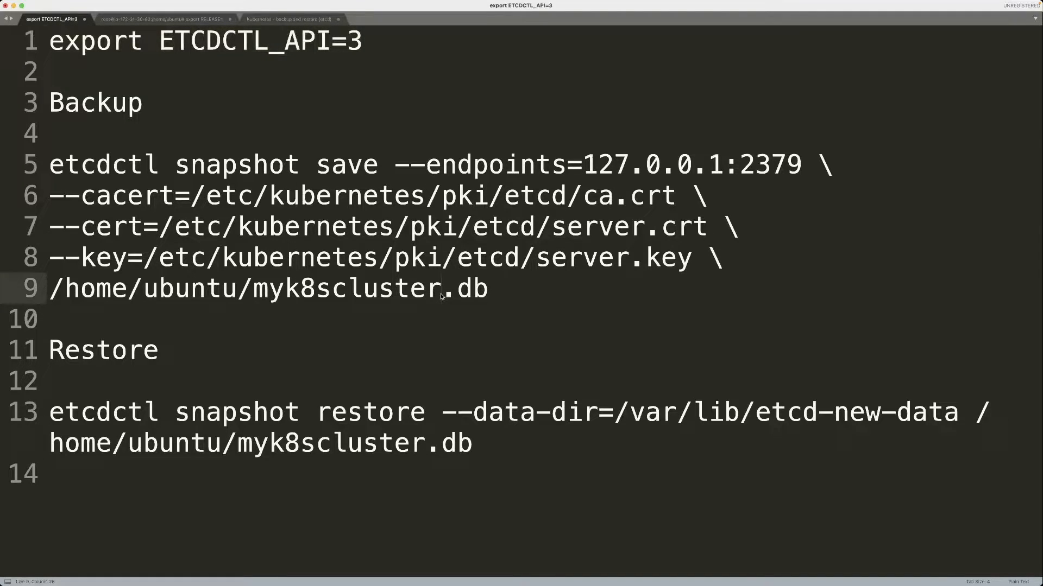
{"action": "type", "text": "2"}
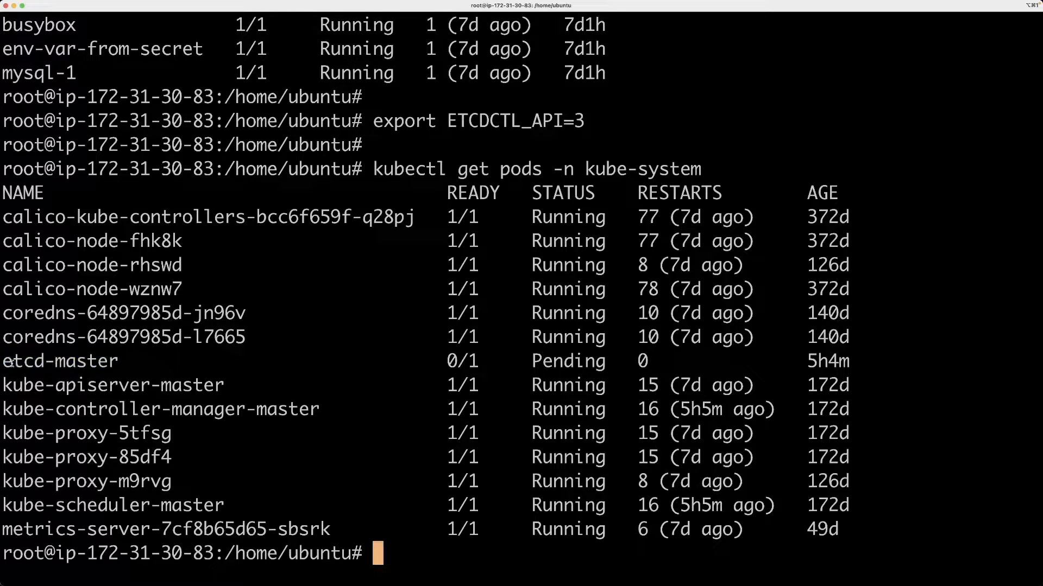
- Change into /etc/kubernetes/manifests, where etcd.yaml sits beside the other control-plane manifests
{"action": "double_click", "coordinate": [59, 360]}
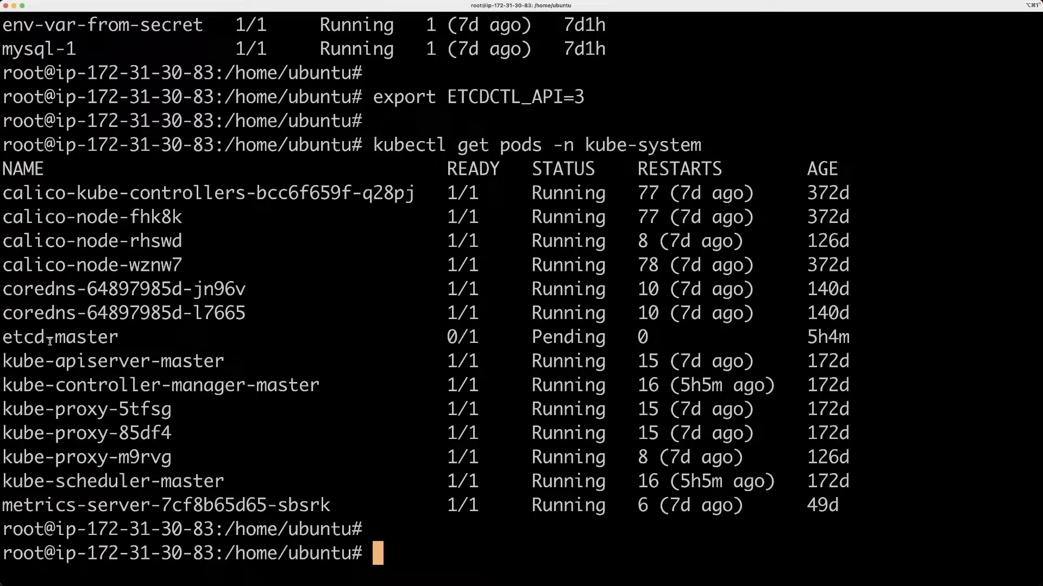
{"action": "double_click", "coordinate": [79, 337]}
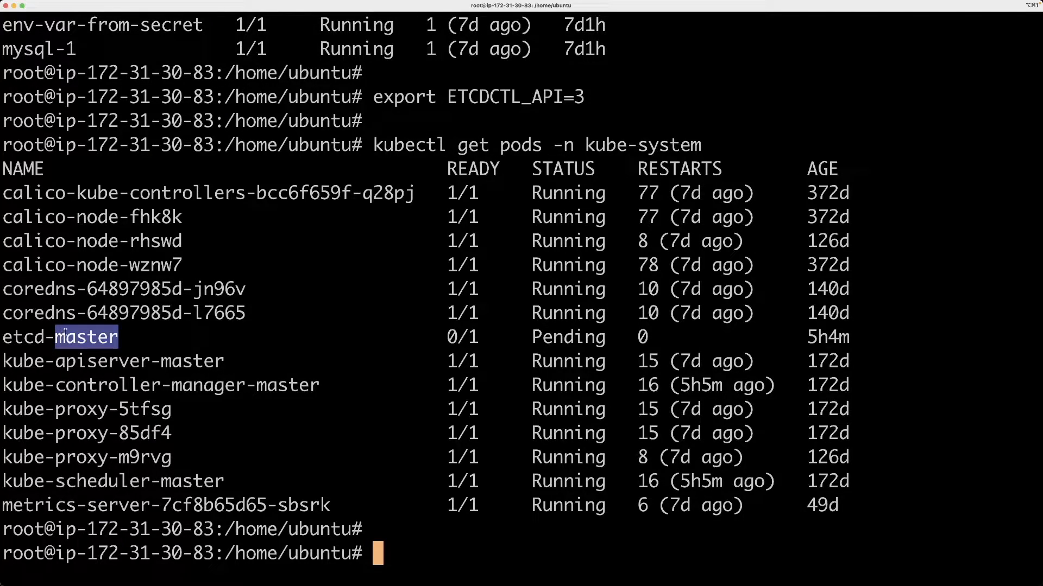
{"action": "mouse_move", "coordinate": [98, 354]}
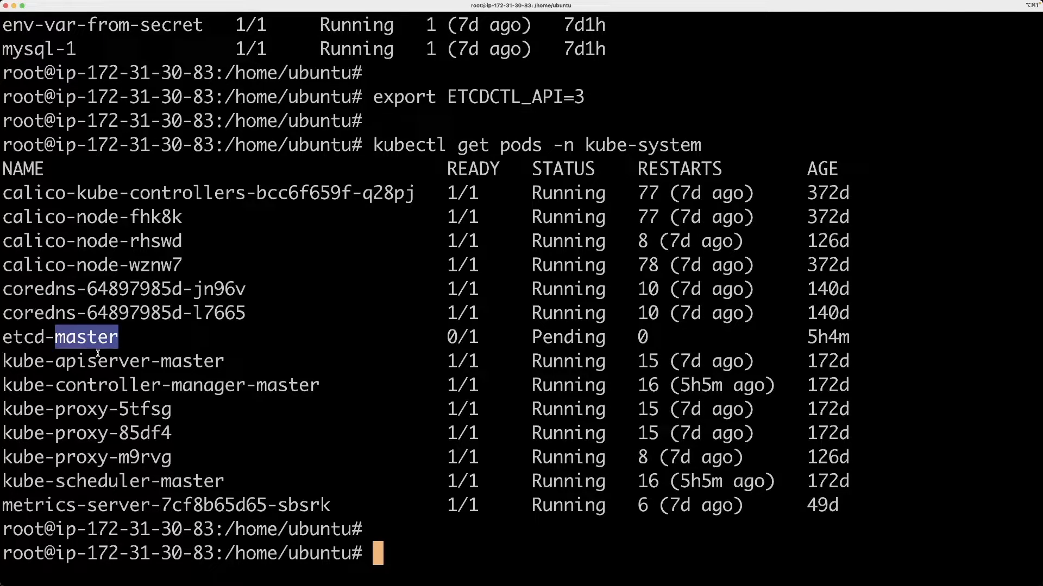
{"action": "scroll", "scroll_direction": "down", "scroll_amount": 3}
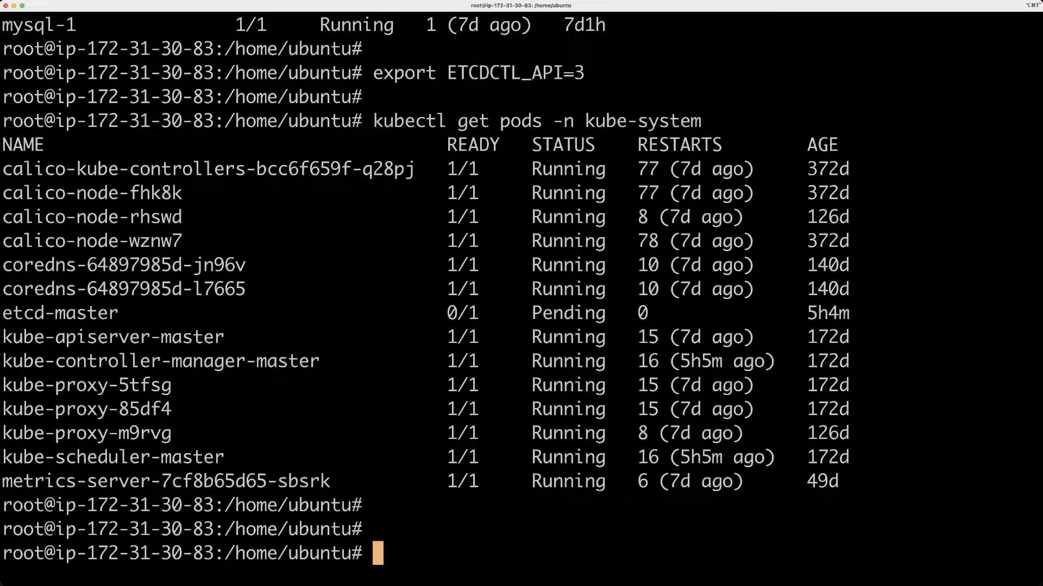
{"action": "type", "text": "cd /etc/"}
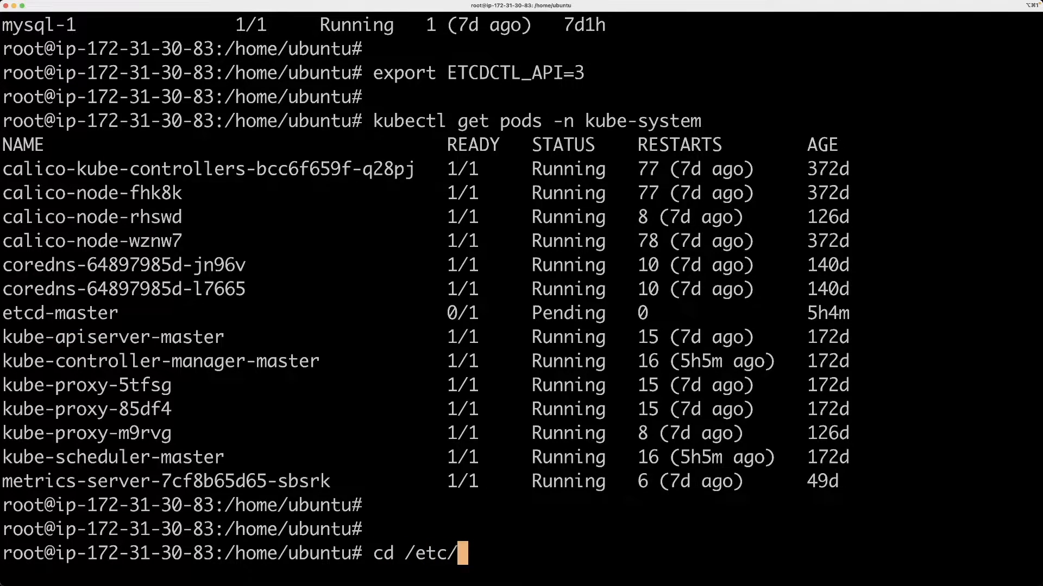
{"action": "type", "text": "d"}
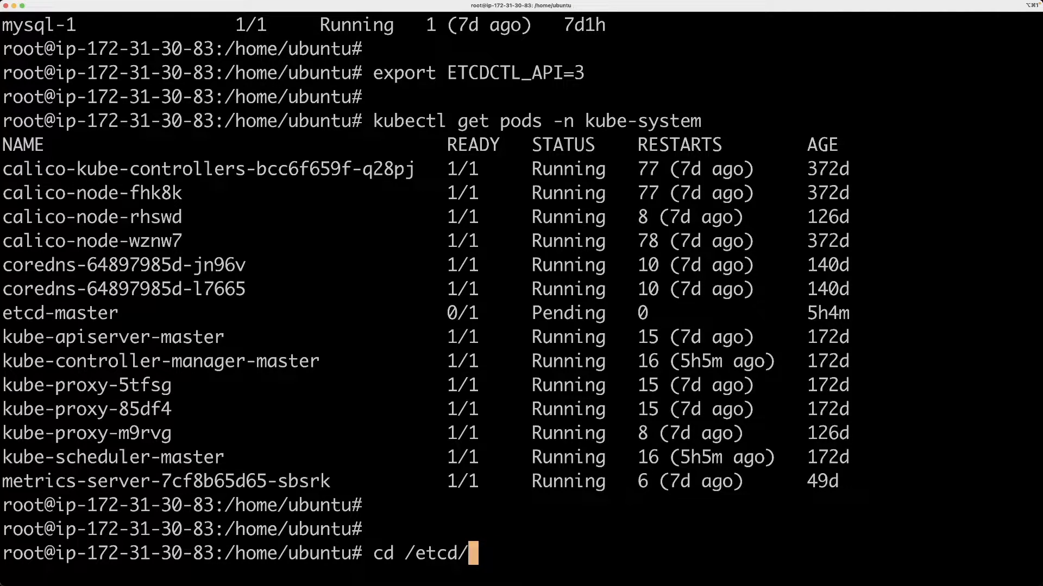
{"action": "key", "text": "BackSpace"}
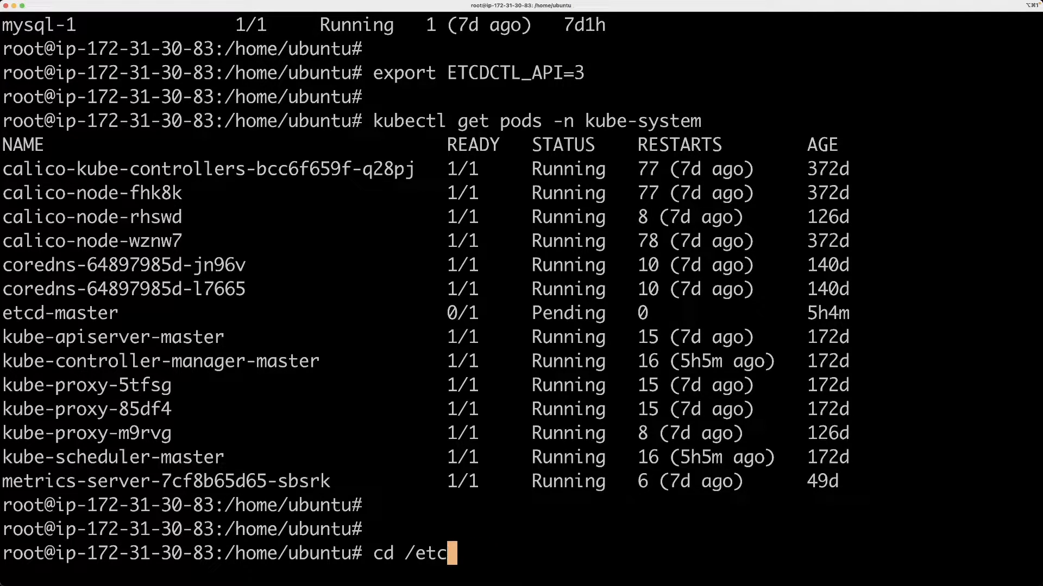
{"action": "type", "text": "kubernetes/"}
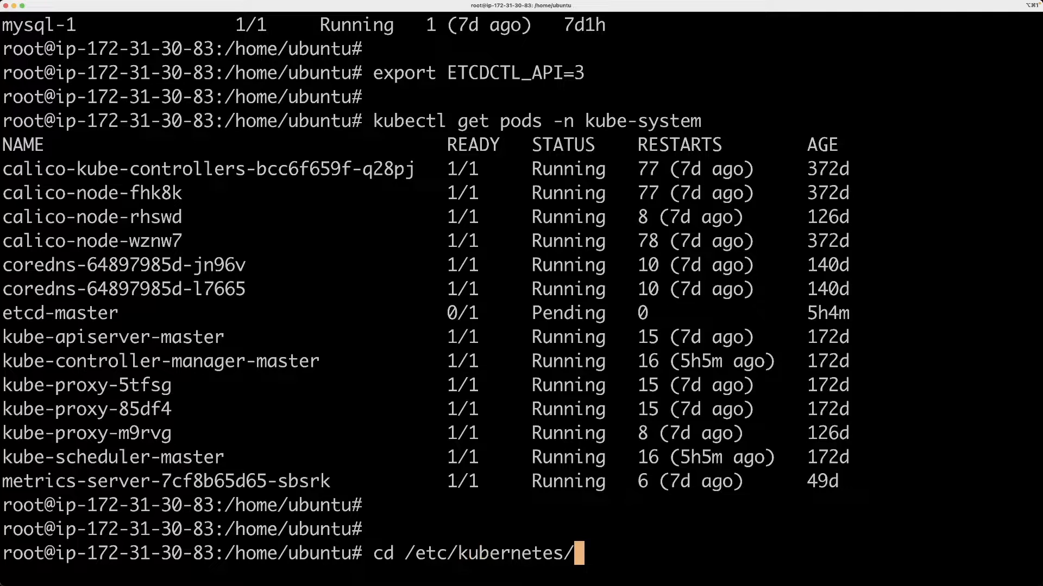
{"action": "type", "text": "manifests/"}
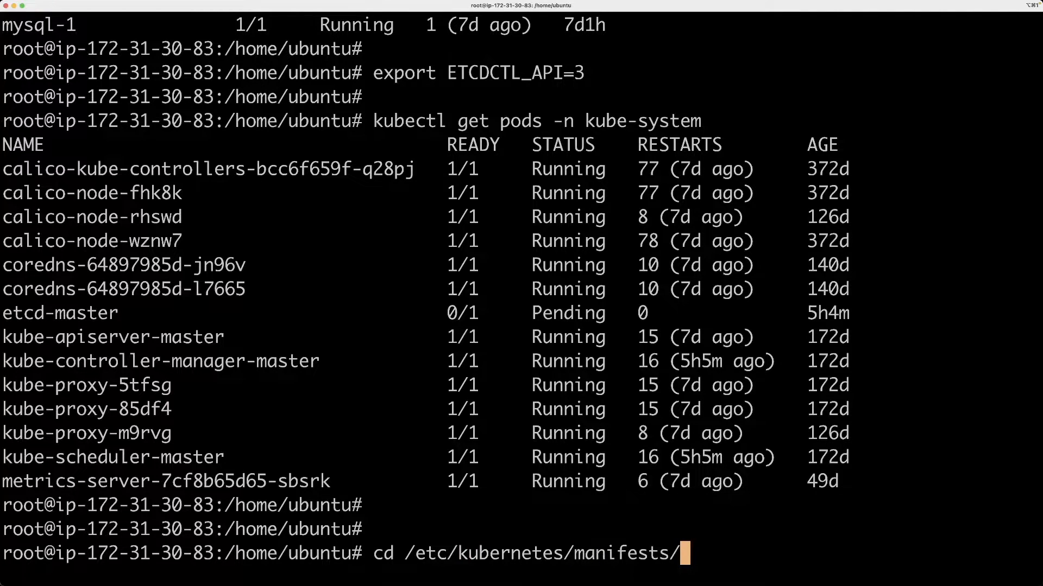
{"action": "key", "text": "Return"}
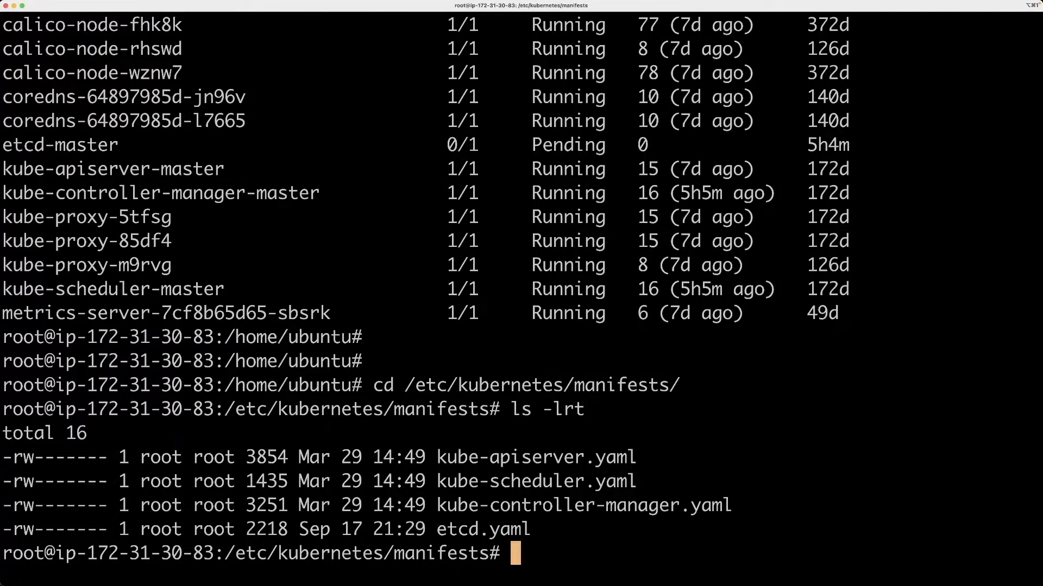
- Compose the cat etcd.yaml|more command to view the etcd manifest
{"action": "type", "text": "cat"}
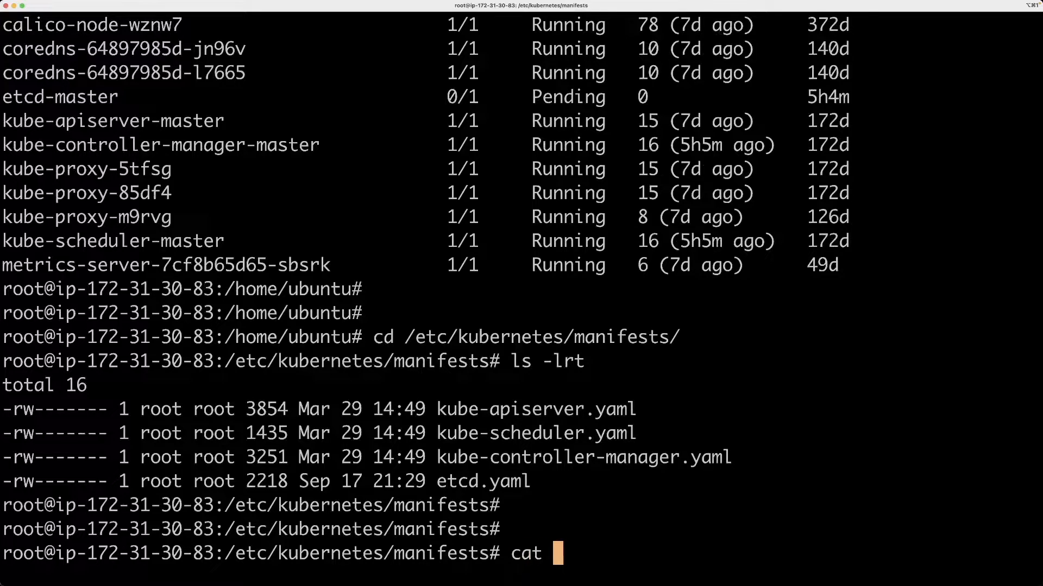
{"action": "double_click", "coordinate": [482, 481]}
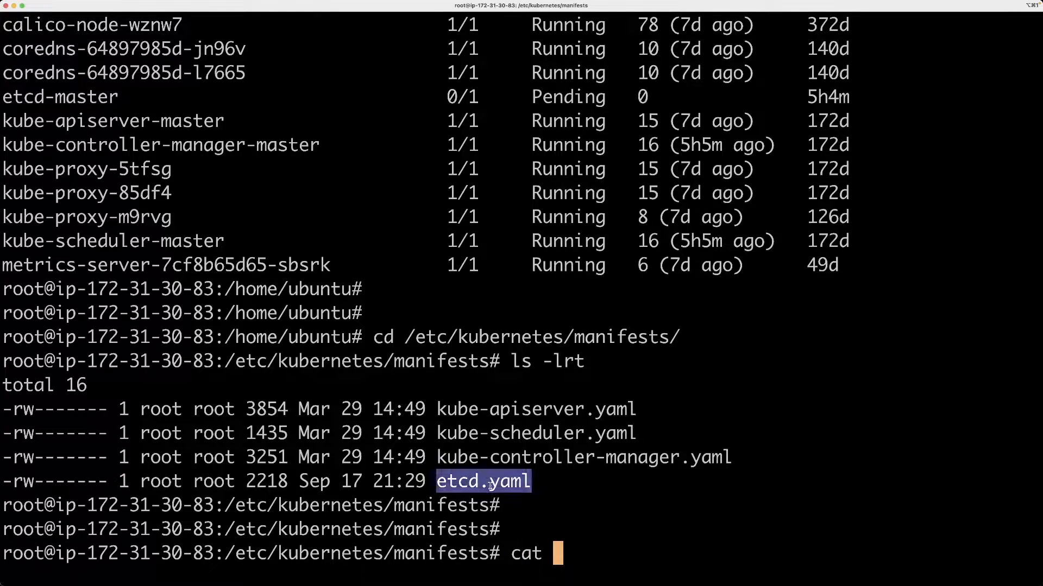
{"action": "double_click", "coordinate": [482, 481]}
{"action": "type", "text": " etcd.yaml|m"}
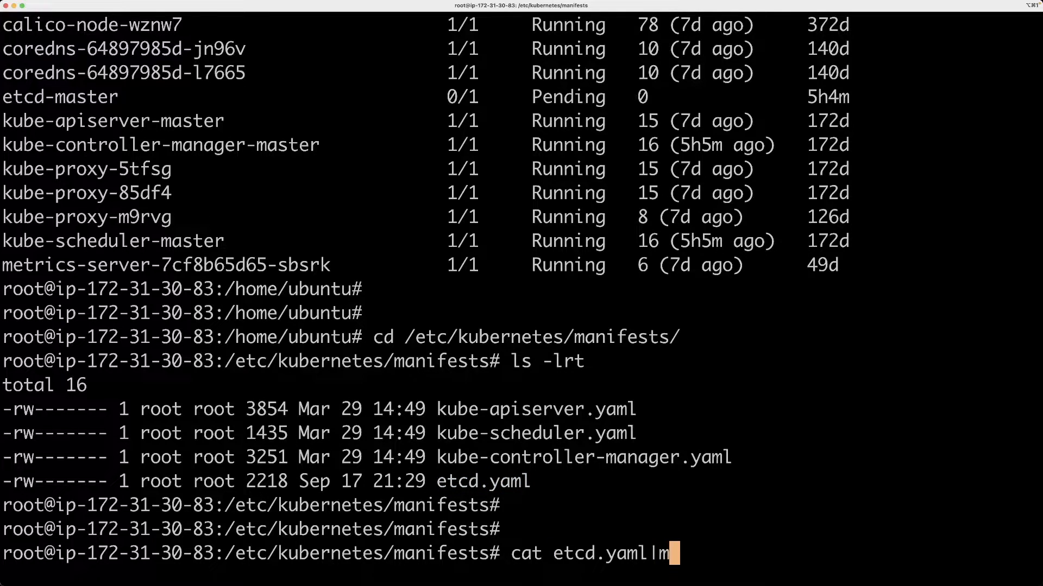
- Print etcd.yaml and check --data-dir=/var/lib/etcd and the 127.0.0.1:2379 client URL against the notes
{"action": "key", "text": "Return"}
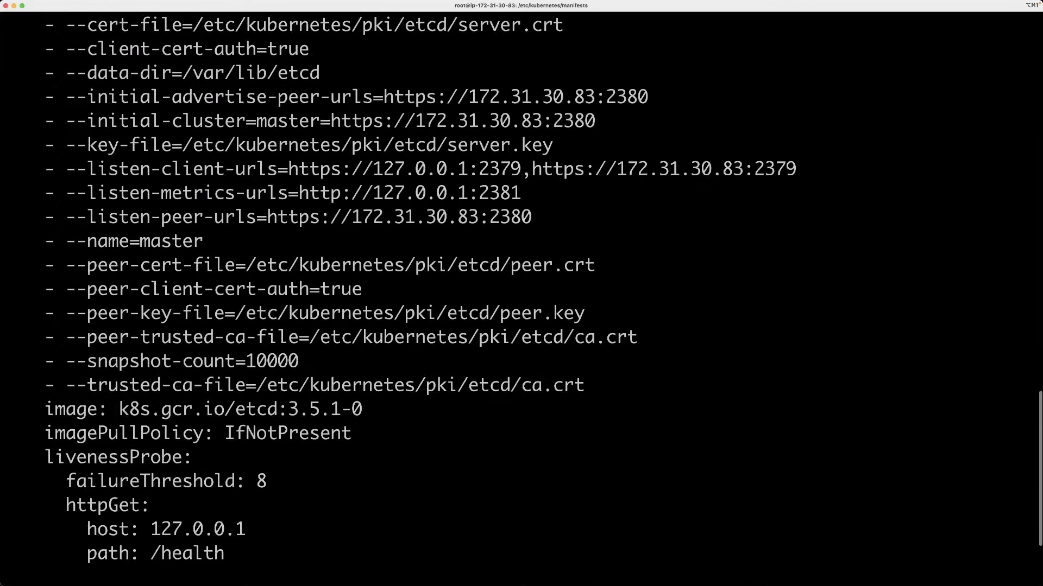
{"action": "scroll", "scroll_direction": "up", "scroll_amount": 3}
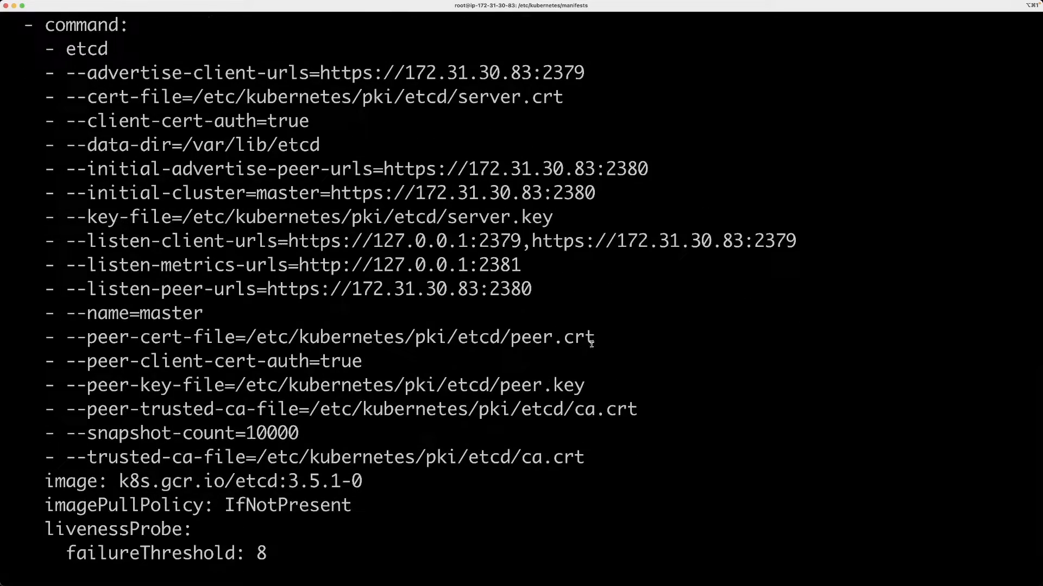
{"action": "mouse_move", "coordinate": [592, 358]}
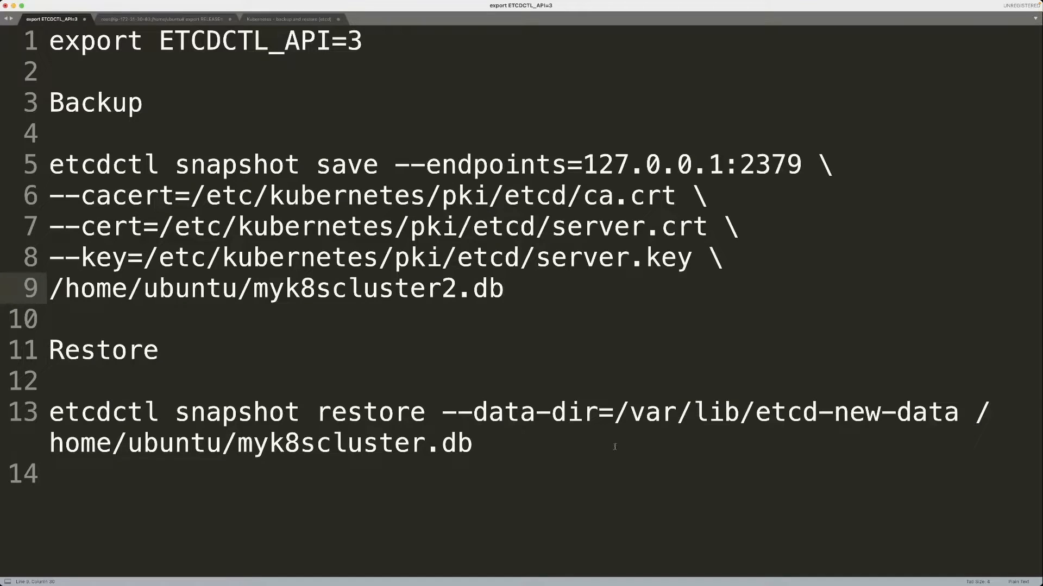
{"action": "left_click", "coordinate": [394, 164]}
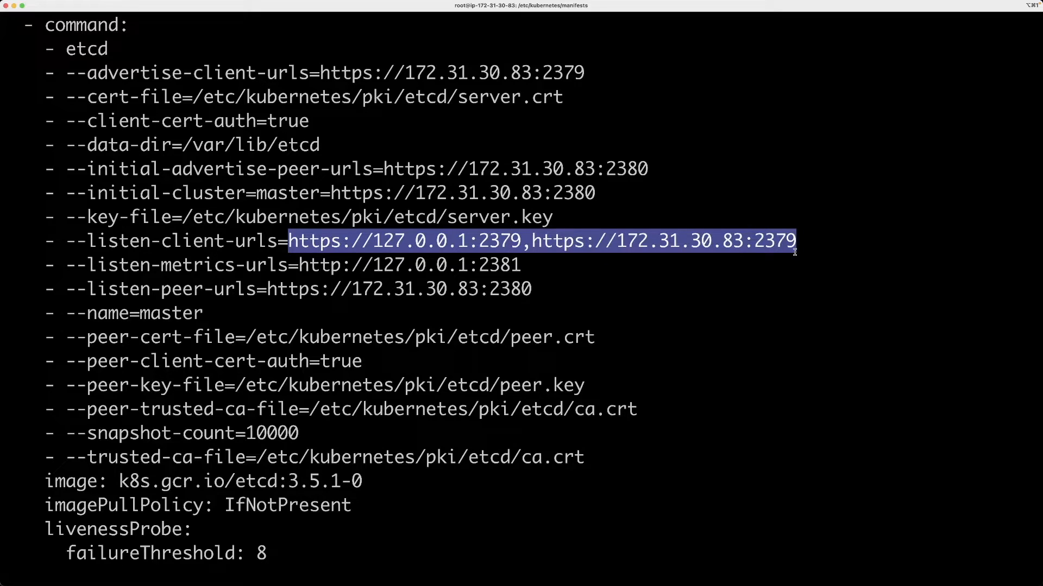
{"action": "left_click", "coordinate": [388, 241]}
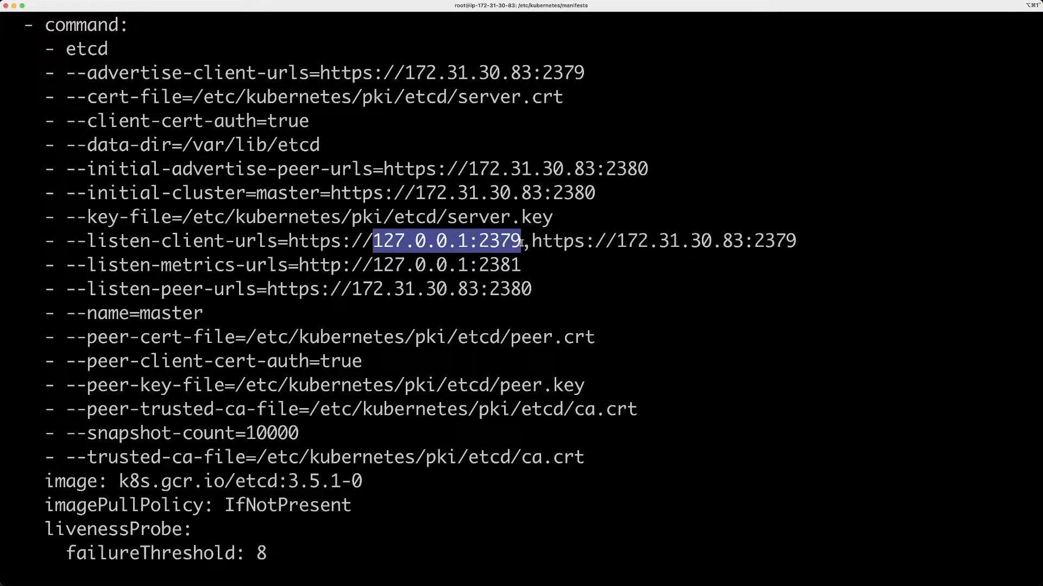
{"action": "mouse_move", "coordinate": [420, 244]}
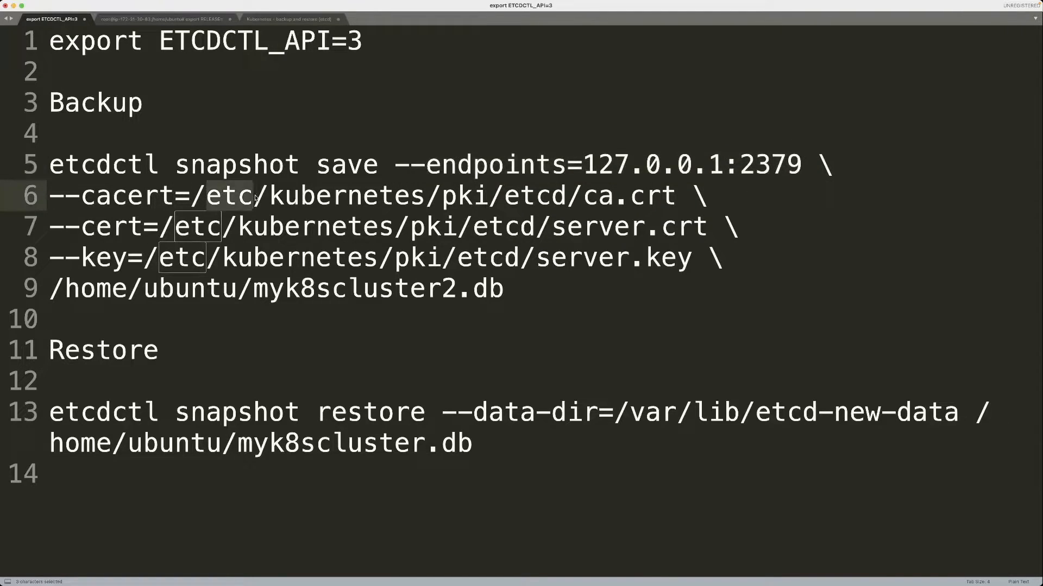
{"action": "left_click", "coordinate": [265, 225]}
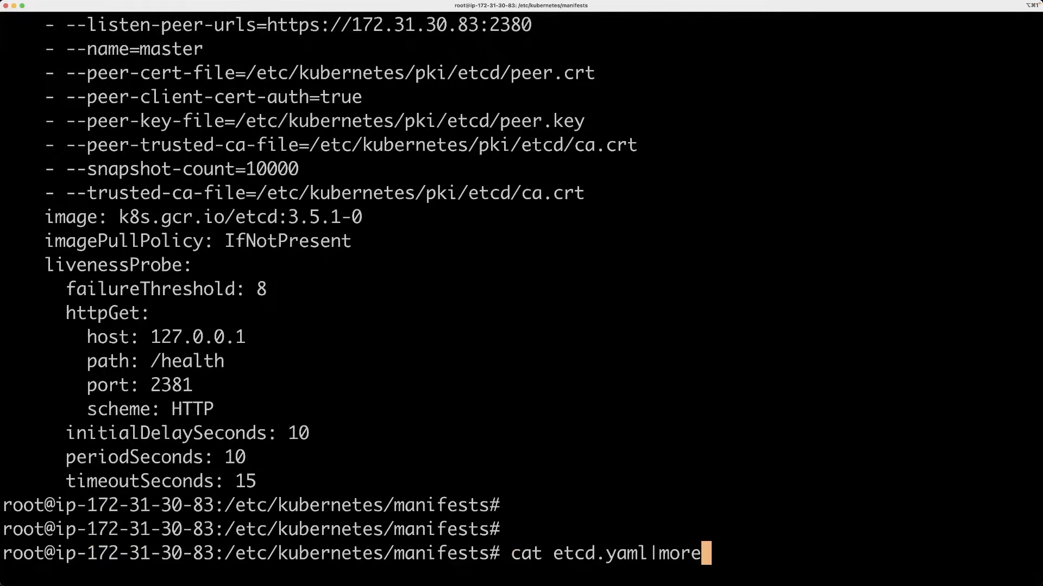
- Save the etcd snapshot with certs to /home/ubuntu/myk8scluster2.db and confirm the 7581728-byte file
{"action": "type", "text": "export ETCDCTL_API=3"}
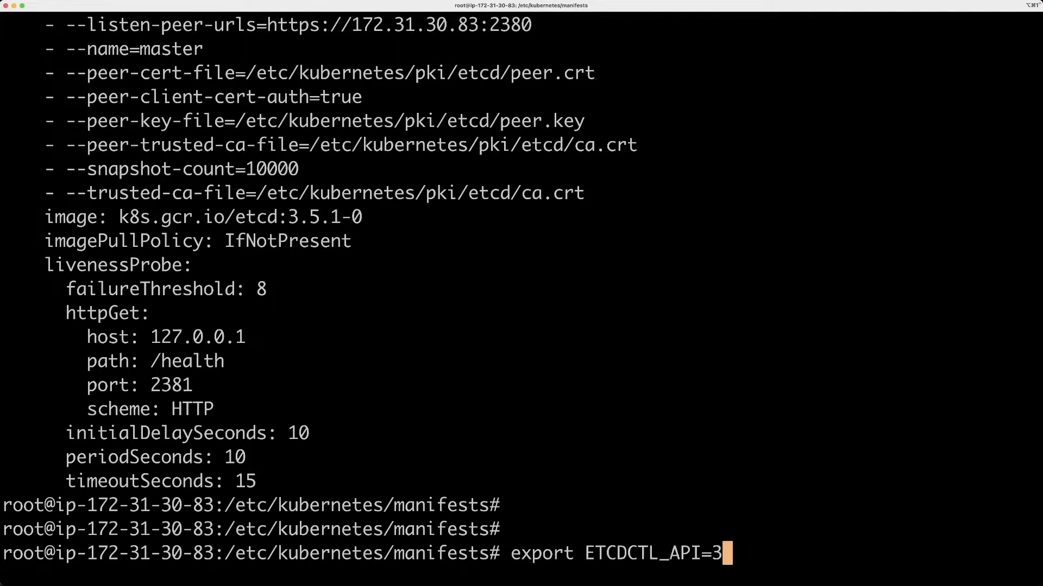
{"action": "left_click", "coordinate": [50, 18]}
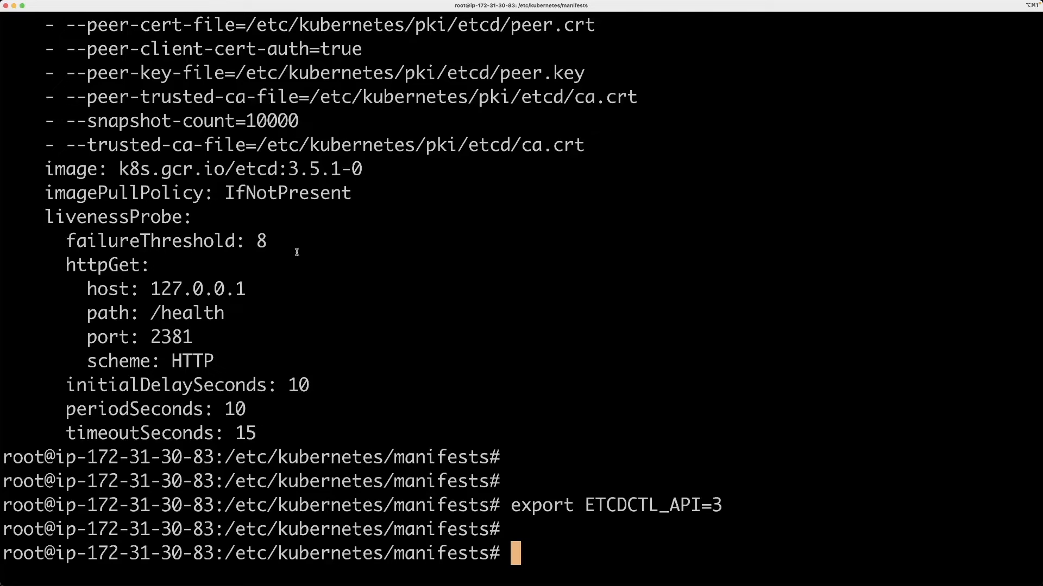
{"action": "key", "text": "Return"}
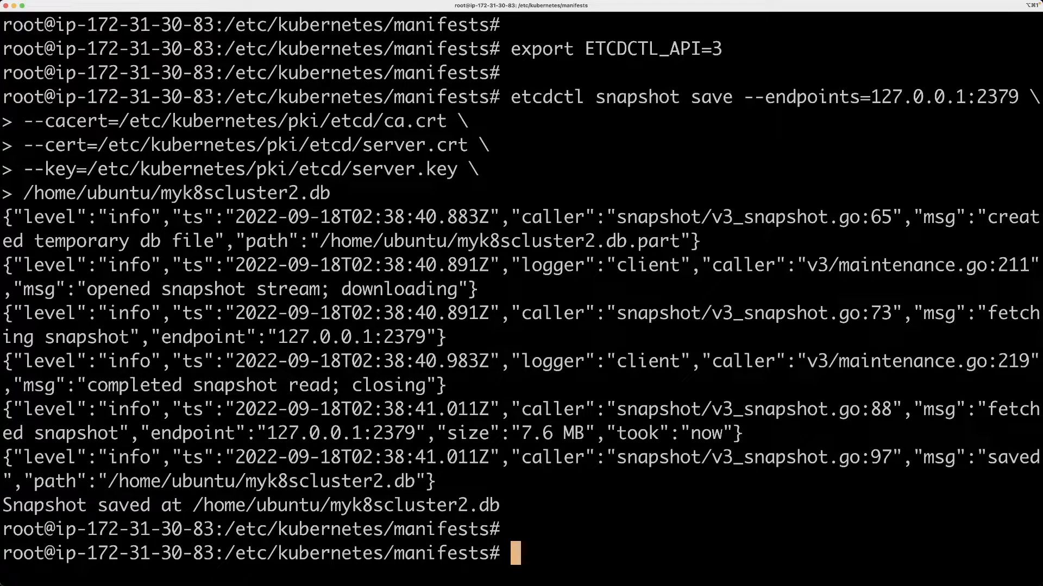
{"action": "type", "text": "l"}
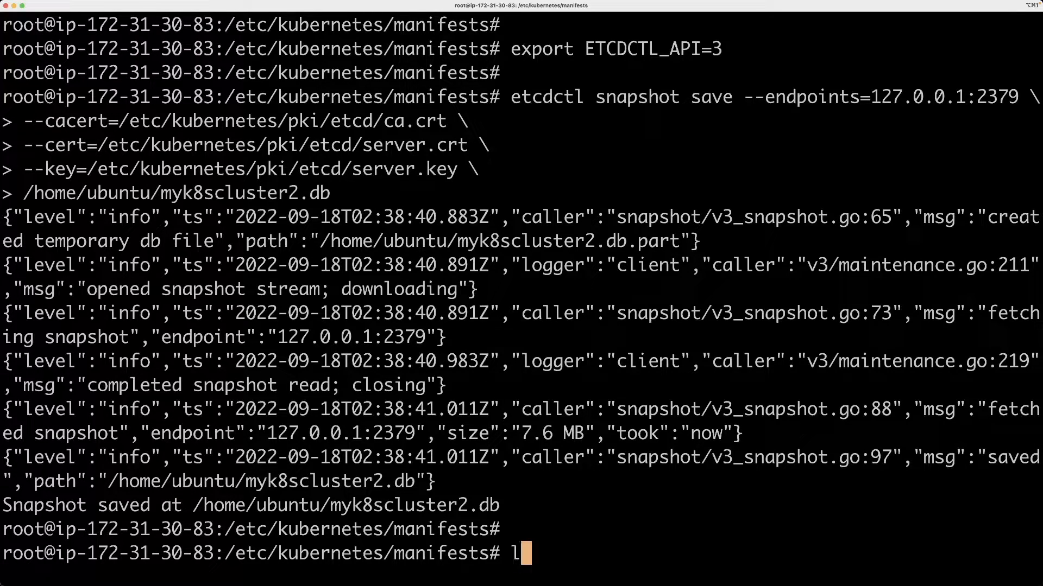
{"action": "type", "text": "s -l"}
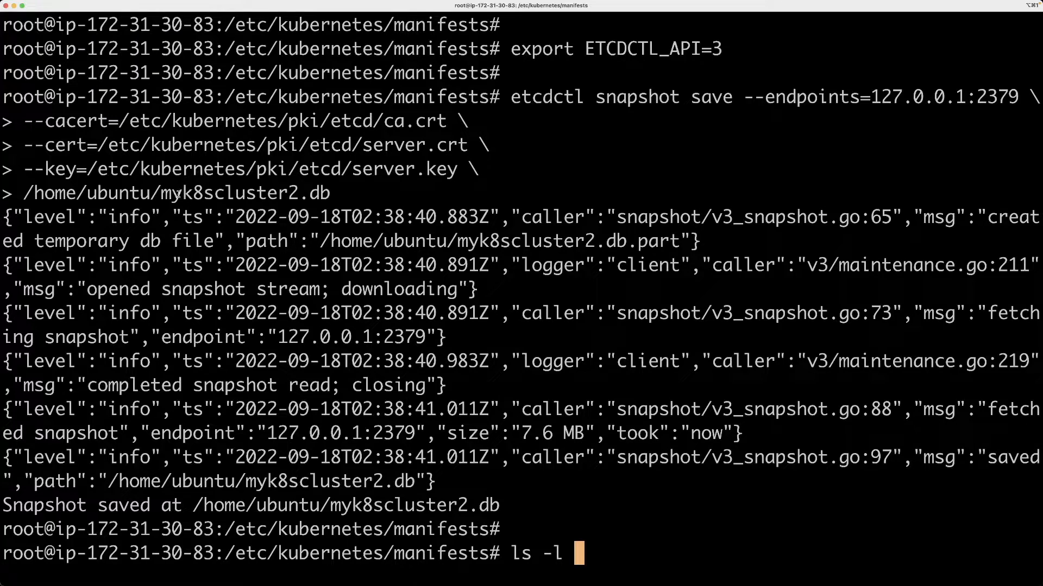
{"action": "key", "text": "Return"}
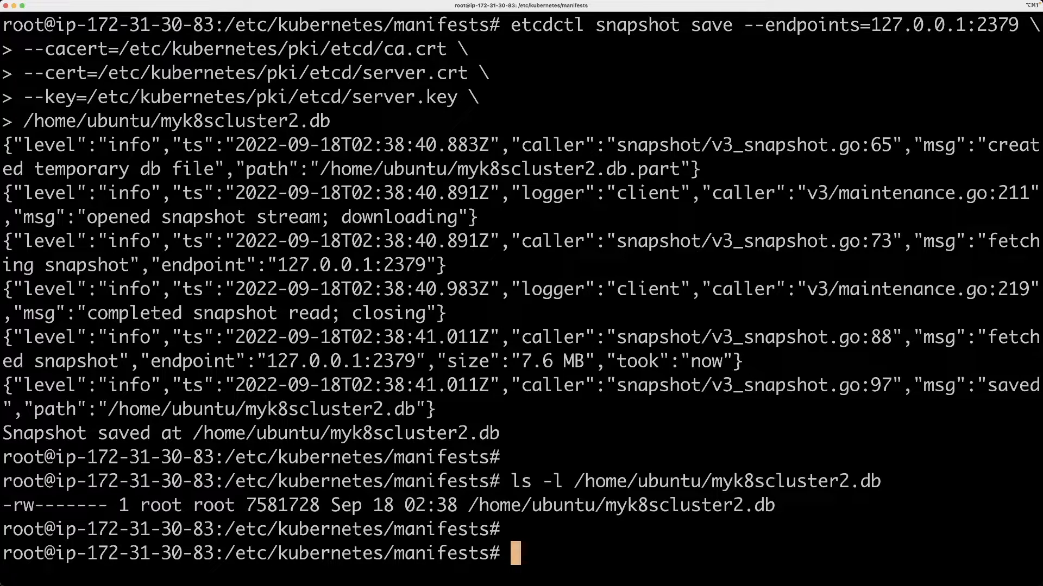
- Return to /home/ubuntu and list the three running pods
{"action": "type", "text": "cd /"}
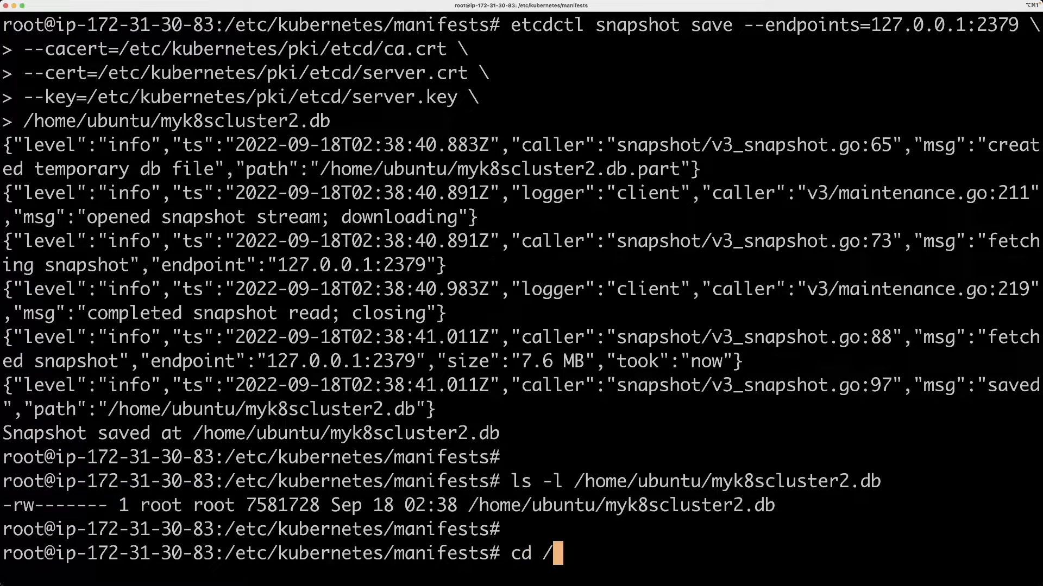
{"action": "key", "text": "Return"}
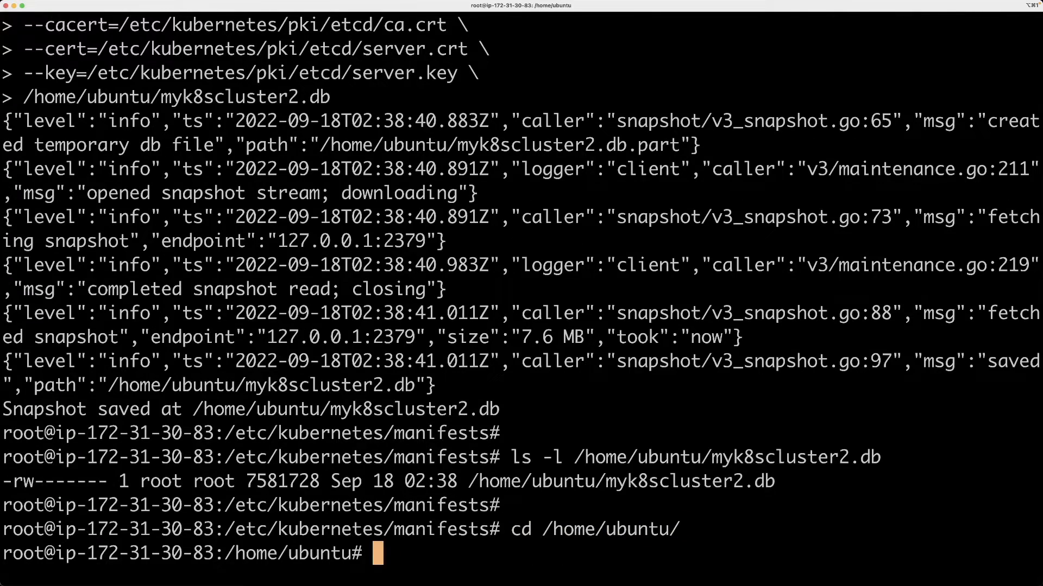
{"action": "type", "text": "kubectl get pod"}
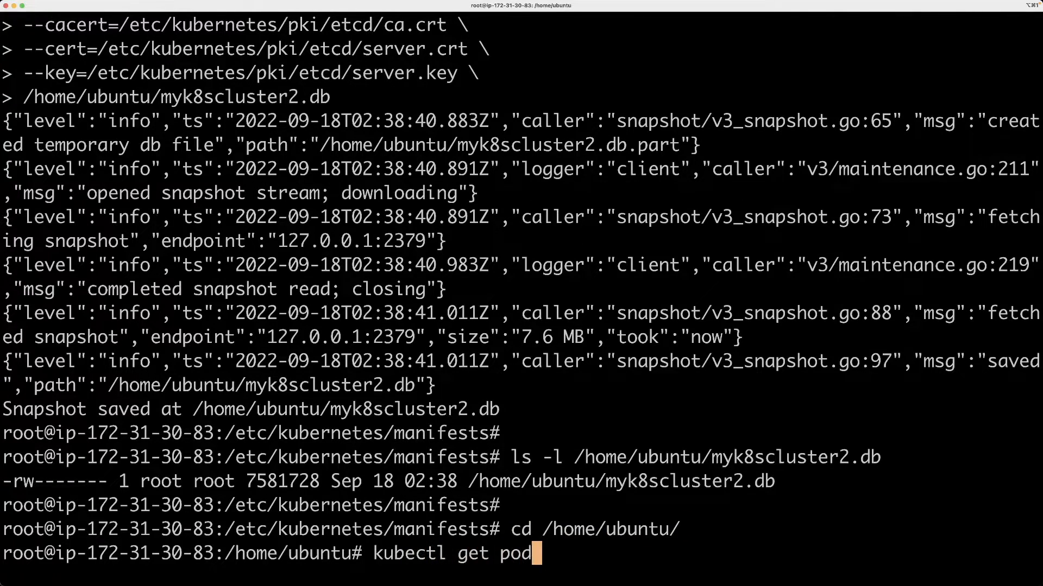
{"action": "key", "text": "Return"}
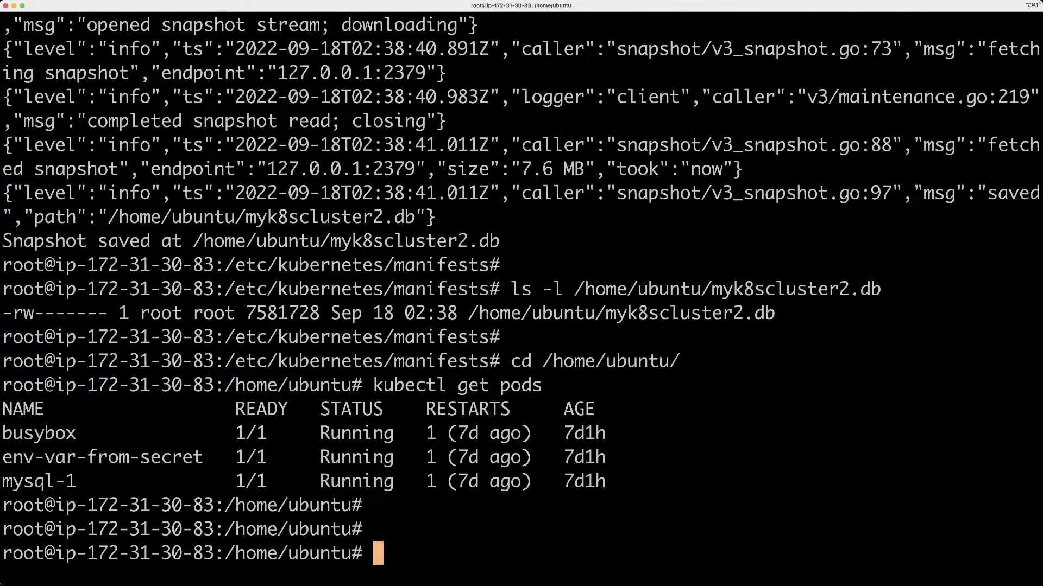
- Delete all pods with kubectl delete pod --all and verify none remain
{"action": "type", "text": "kubectl delete"}
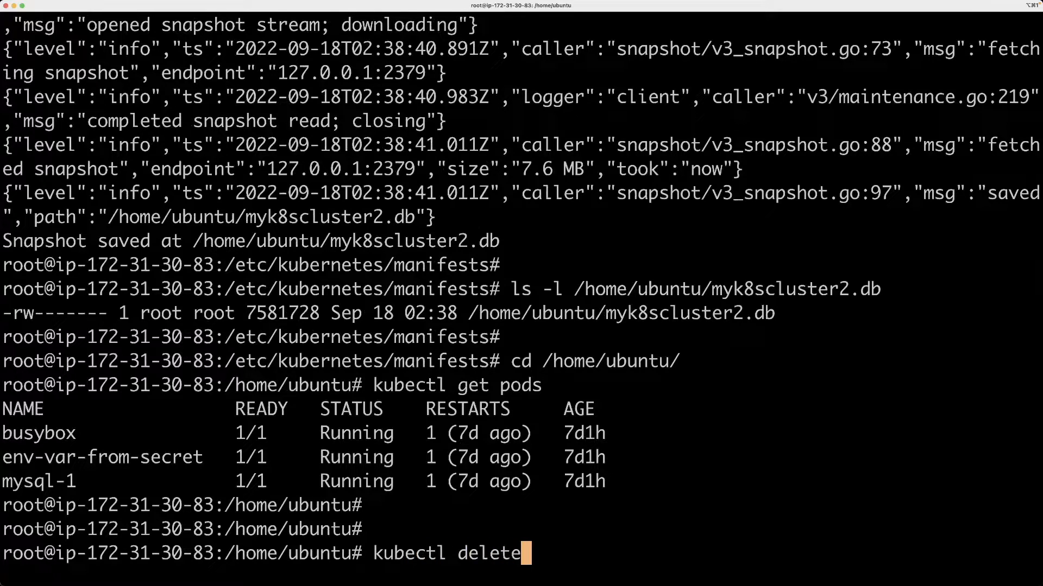
{"action": "type", "text": "--all"}
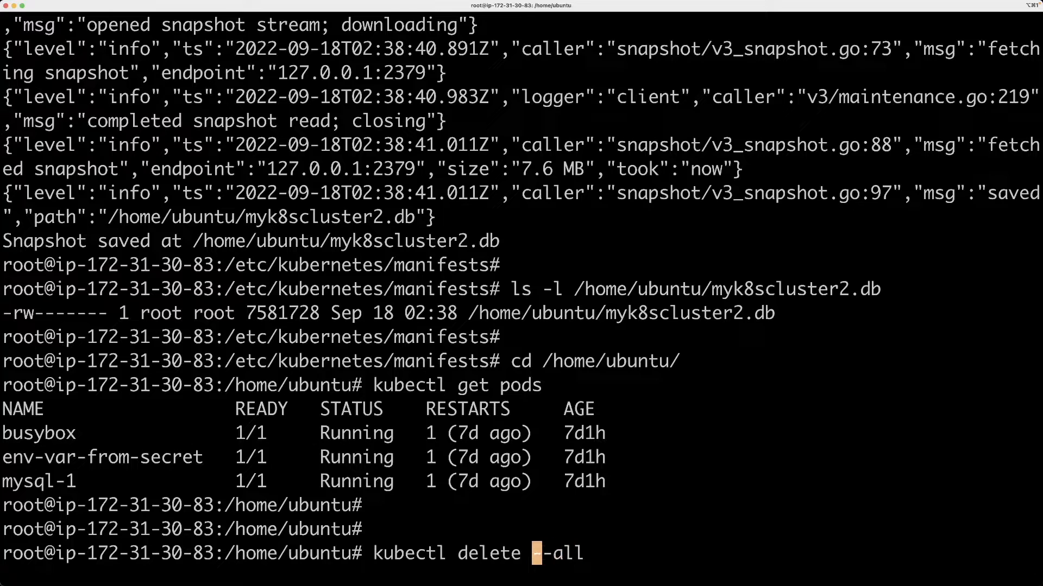
{"action": "type", "text": "pod "}
{"action": "key", "text": "Return"}
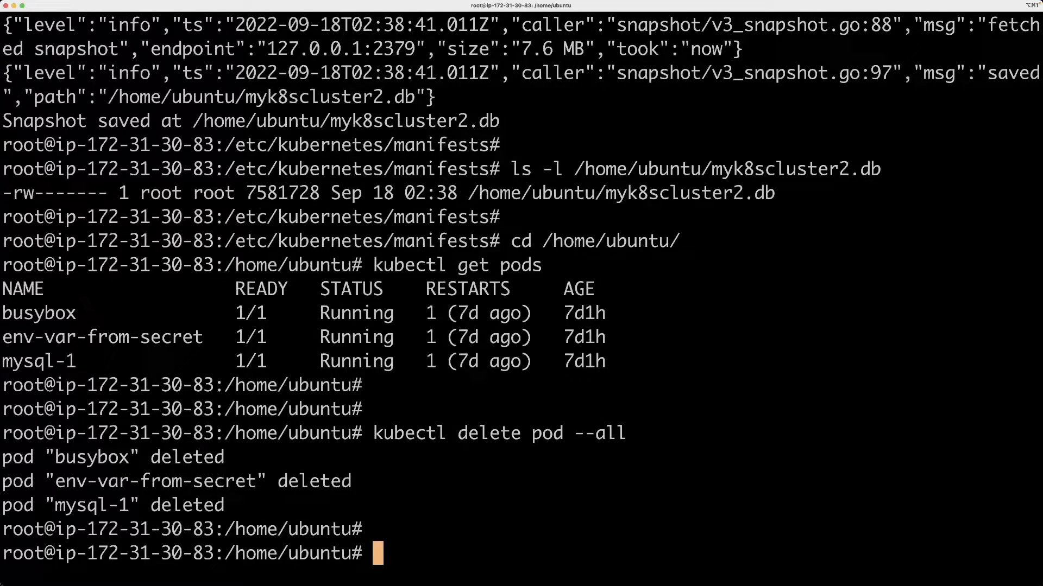
{"action": "type", "text": "kubectl get pods"}
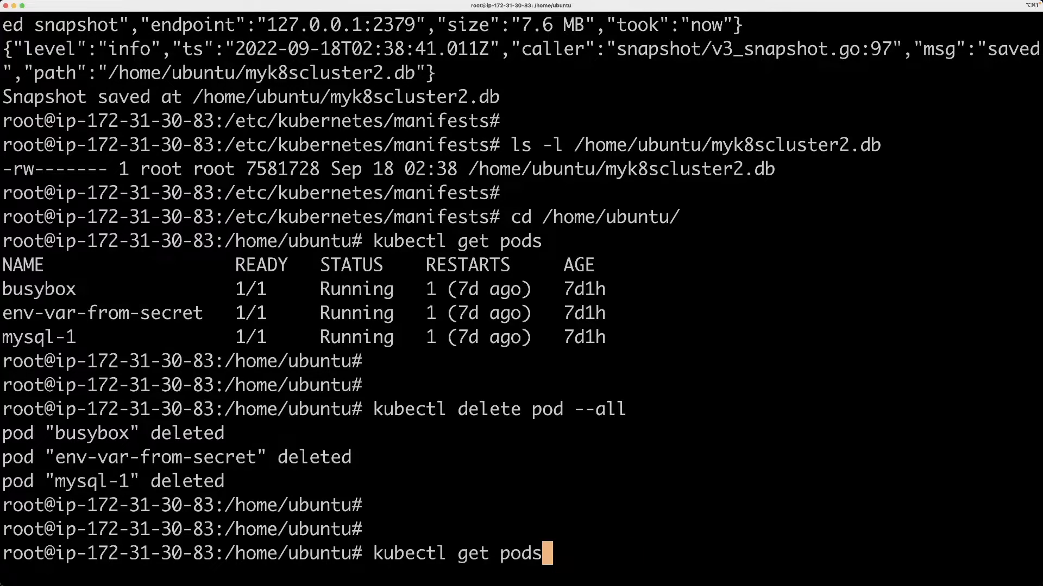
{"action": "key", "text": "Return"}
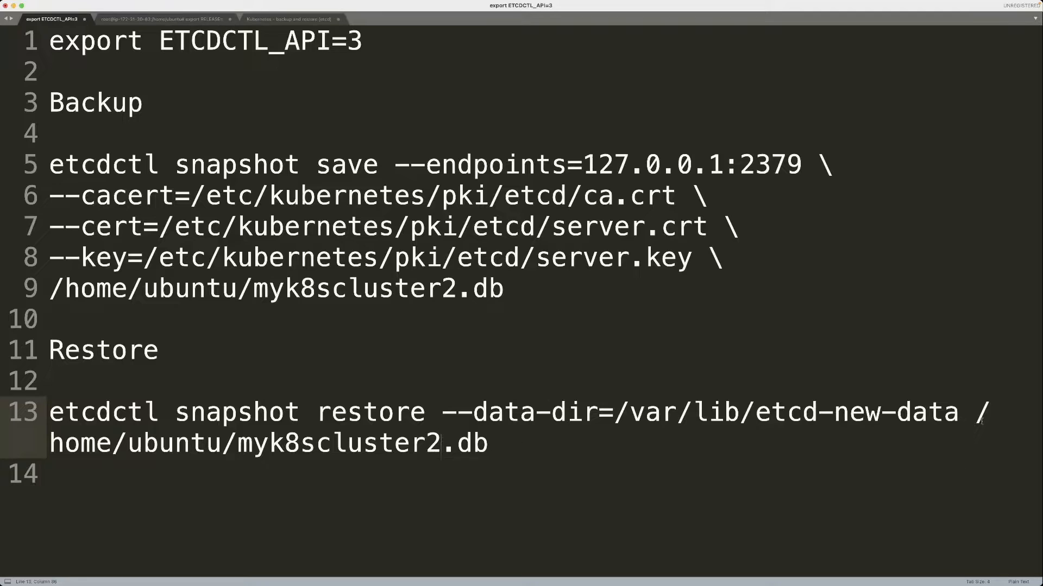
- Set the restore command's --data-dir to /var/lib/etcd-new-data-2 and compare with etcd.yaml's --data-dir
{"action": "type", "text": "-2"}
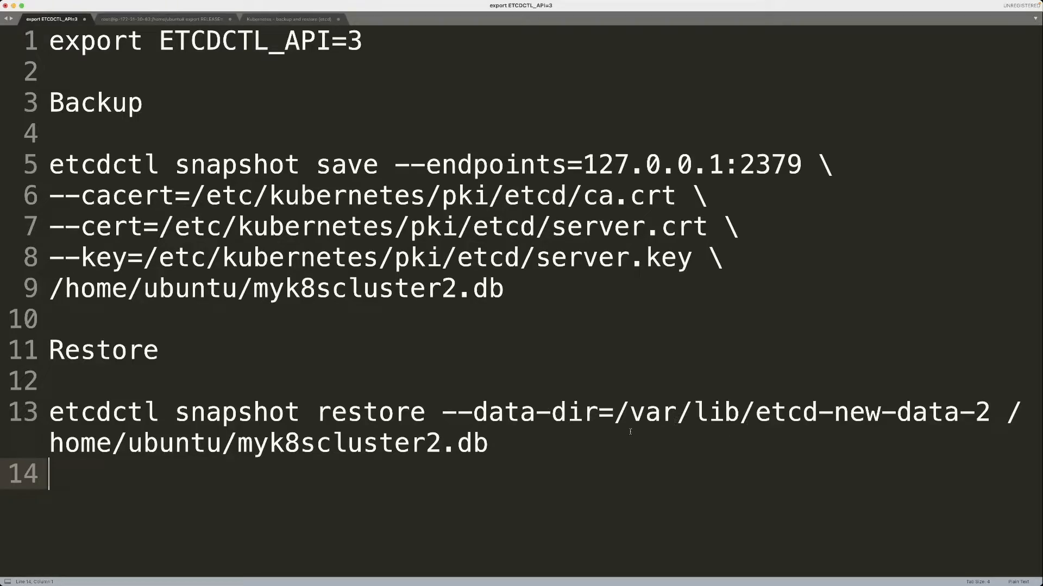
{"action": "left_click", "coordinate": [164, 18]}
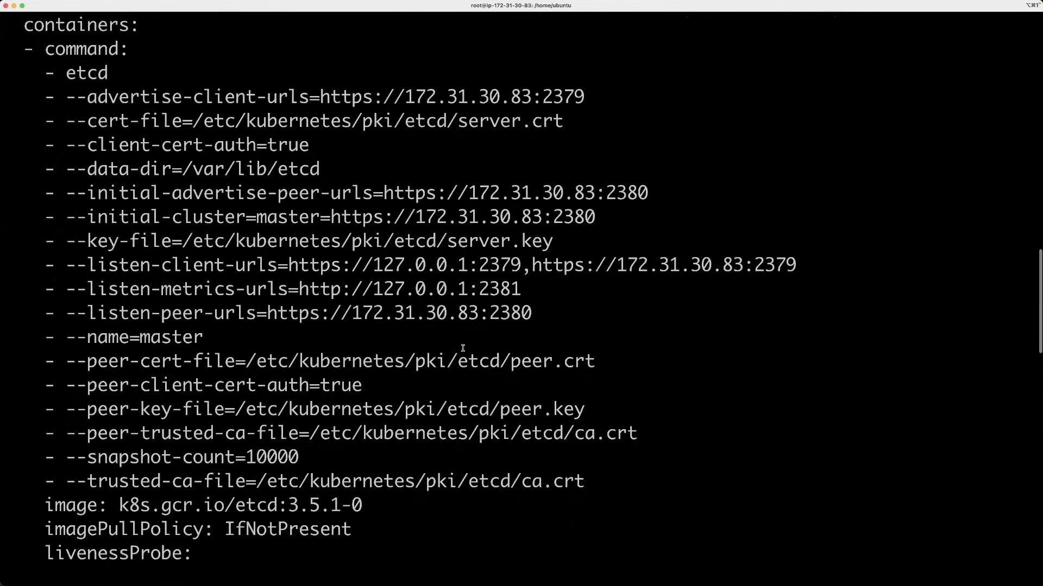
{"action": "mouse_move", "coordinate": [186, 212]}
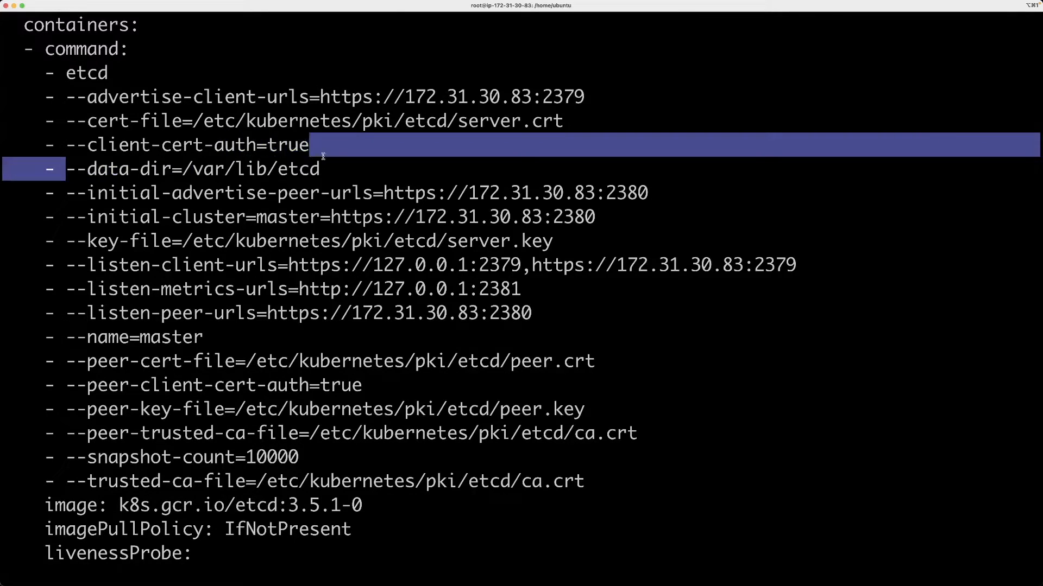
{"action": "scroll", "scroll_direction": "up", "scroll_amount": 3}
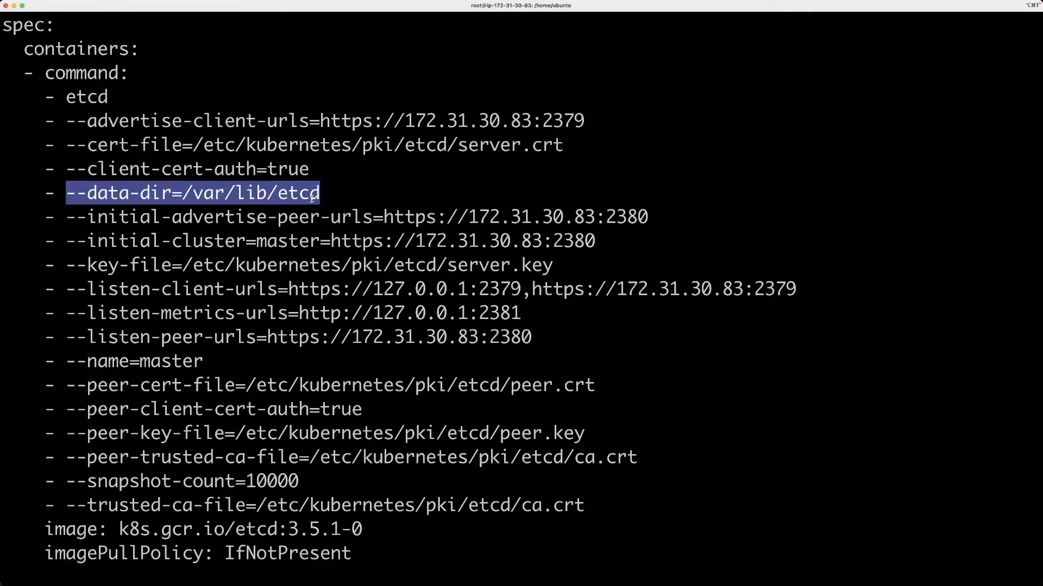
{"action": "scroll", "scroll_direction": "down", "scroll_amount": 3}
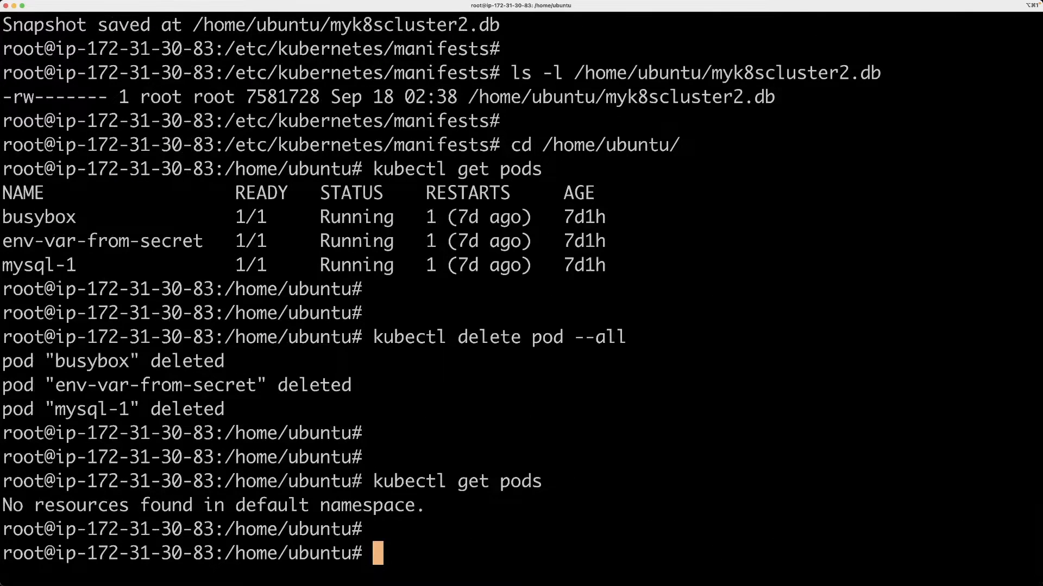
- Go to /etc/kubernetes/manifests and view etcd.yaml read-only, noting the etcd-data hostPath /var/lib/etcd-new-data
{"action": "type", "text": "cd"}
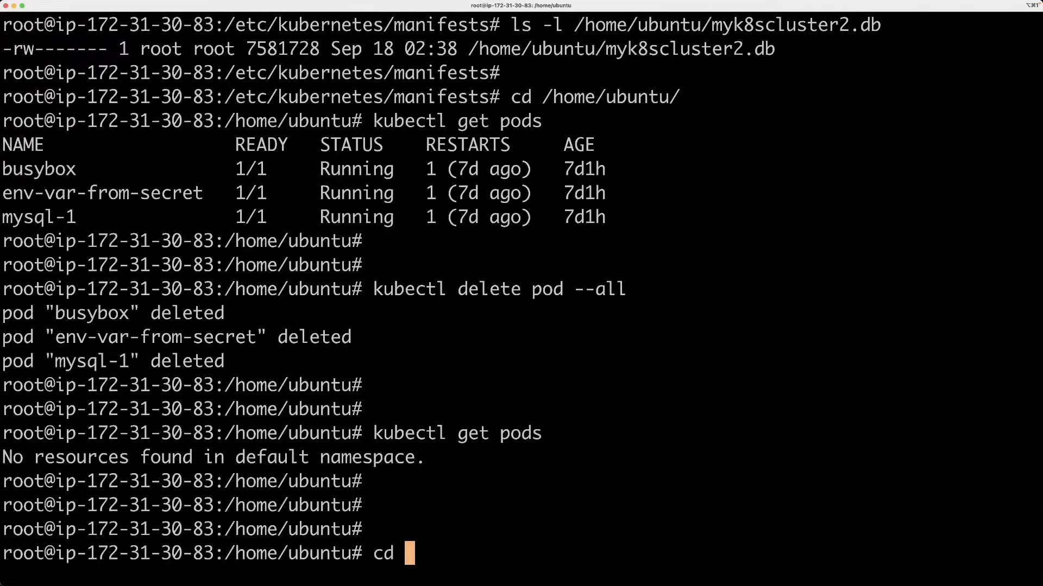
{"action": "type", "text": "/etc/"}
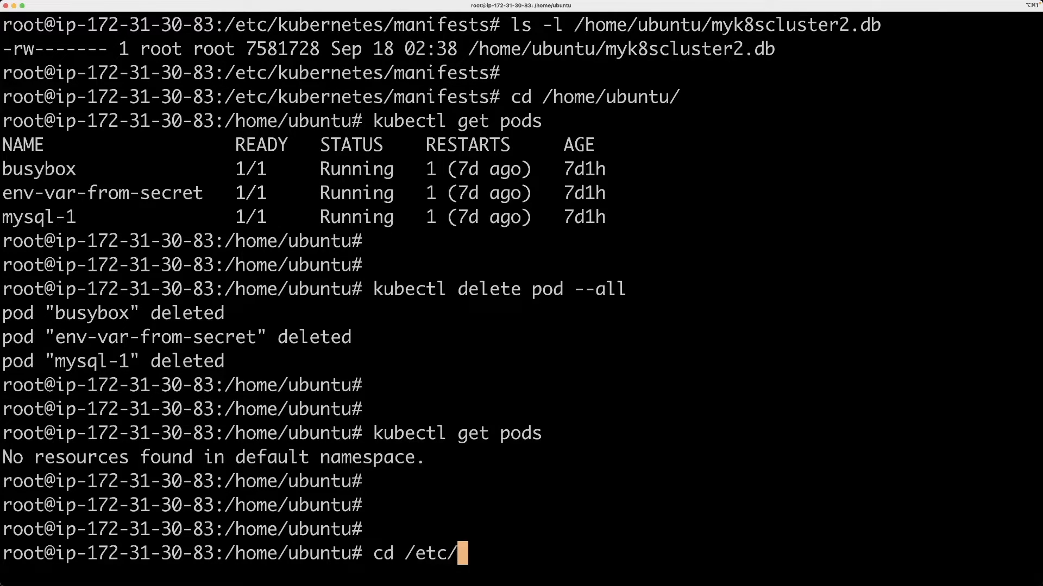
{"action": "type", "text": "kubernetes/manifests/"}
{"action": "type", "text": "vi"}
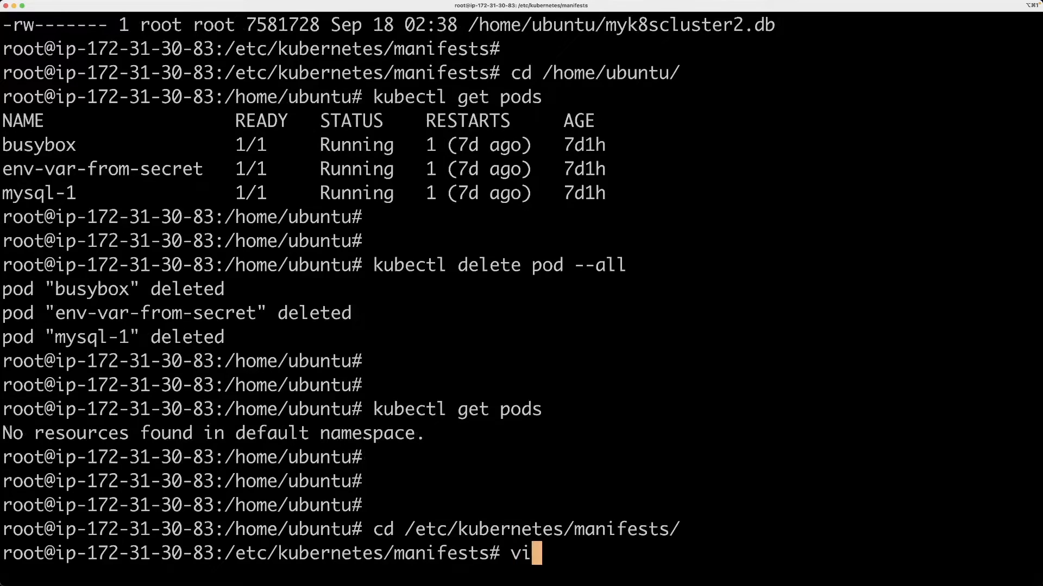
{"action": "type", "text": "ew /"}
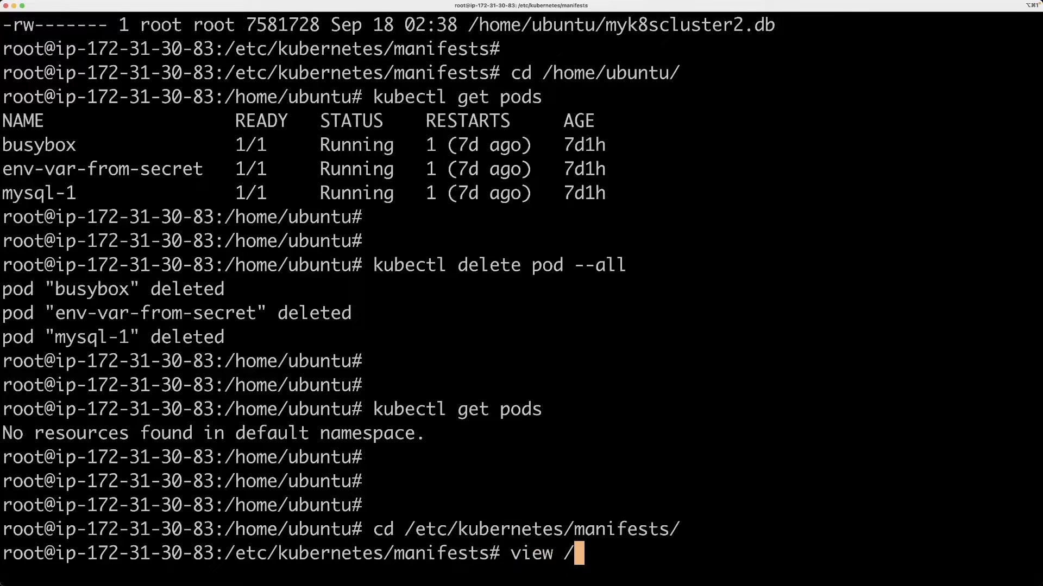
{"action": "key", "text": "Return"}
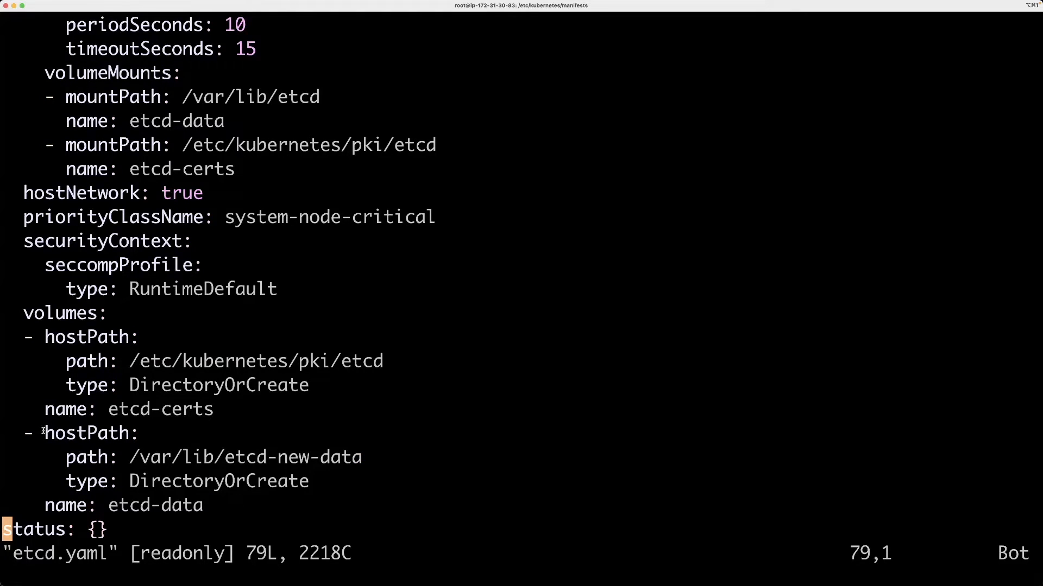
{"action": "double_click", "coordinate": [88, 434]}
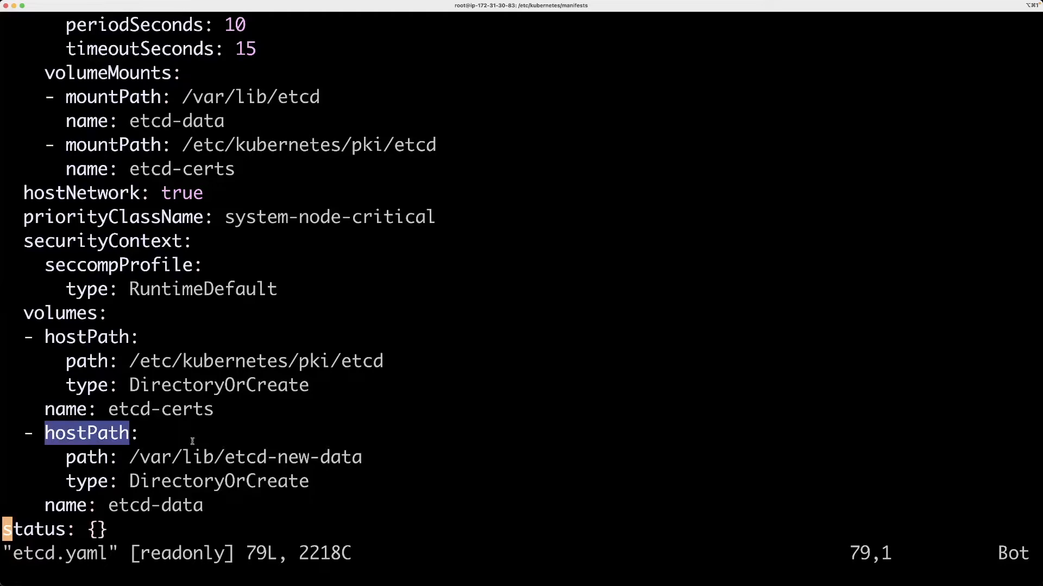
{"action": "mouse_move", "coordinate": [133, 463]}
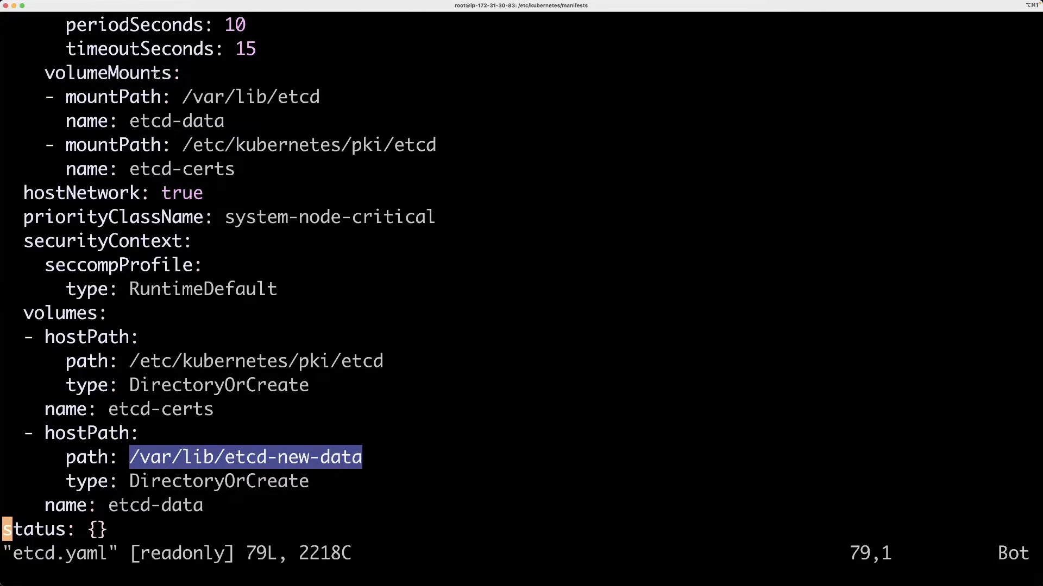
{"action": "mouse_move", "coordinate": [322, 238]}
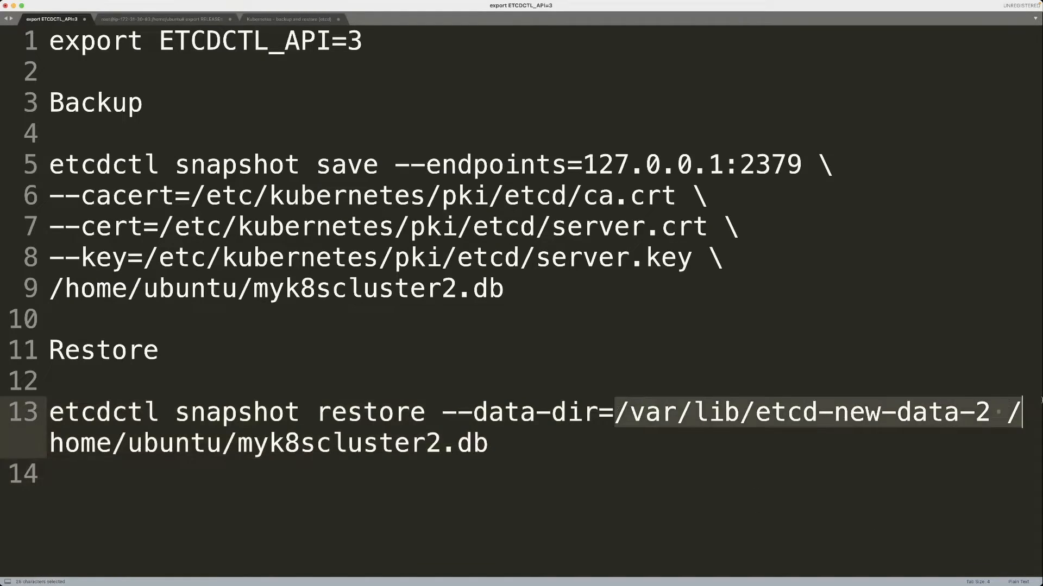
- List /var/lib/etcd-new-data-2 with ls -l, then recursively with ls -lR to confirm member/snap and member/wal
{"action": "left_click", "coordinate": [172, 18]}
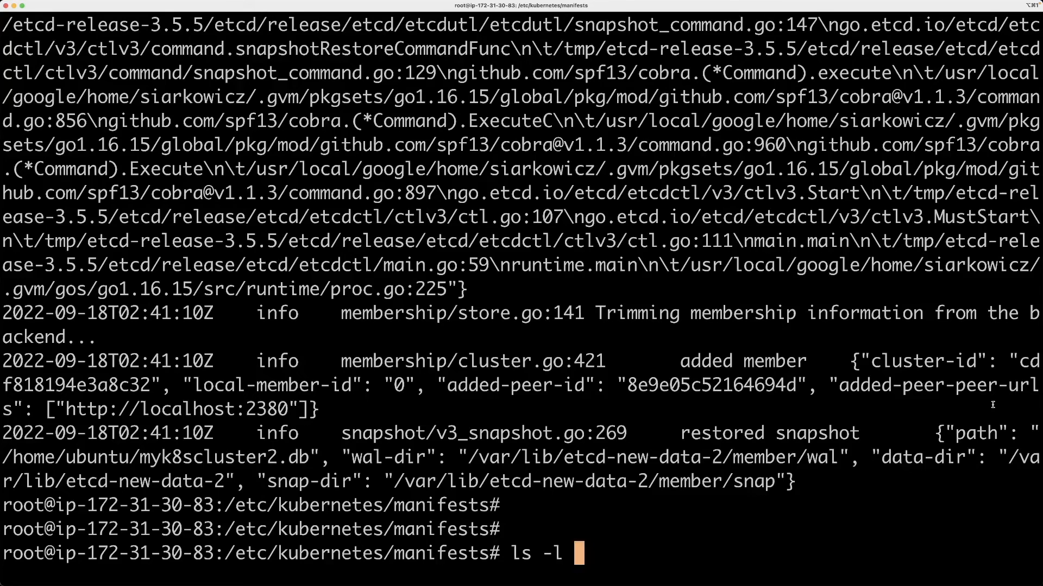
{"action": "key", "text": "Return"}
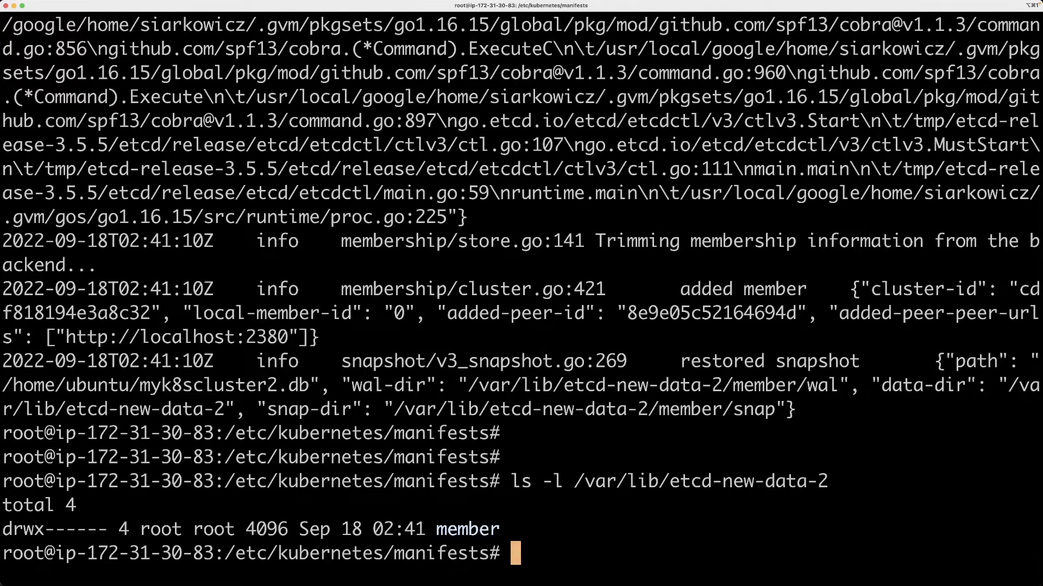
{"action": "type", "text": "ls -l /var/lib/etcd-new-data-2"}
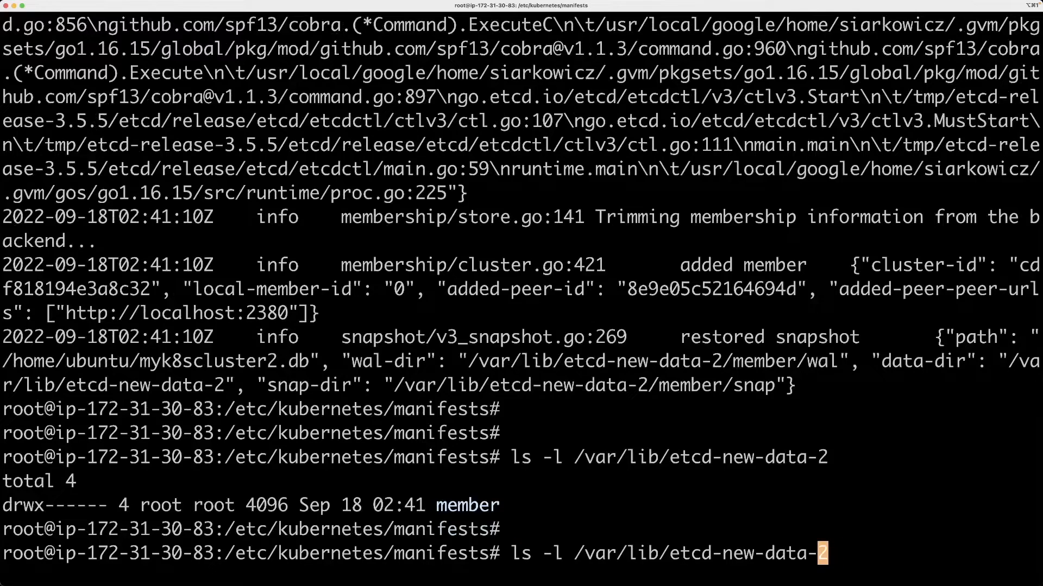
{"action": "mouse_move", "coordinate": [598, 553]}
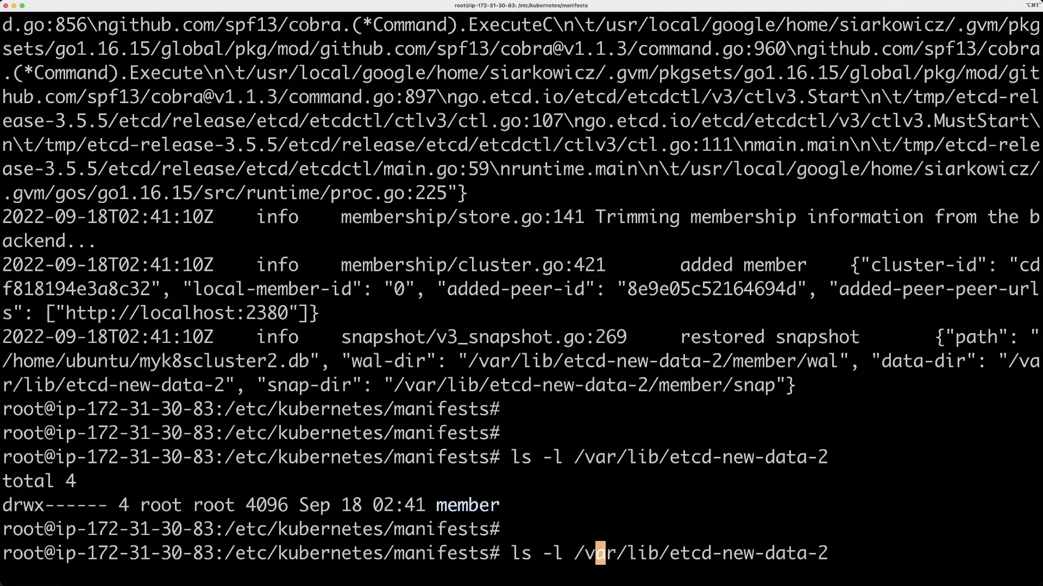
{"action": "key", "text": "Return"}
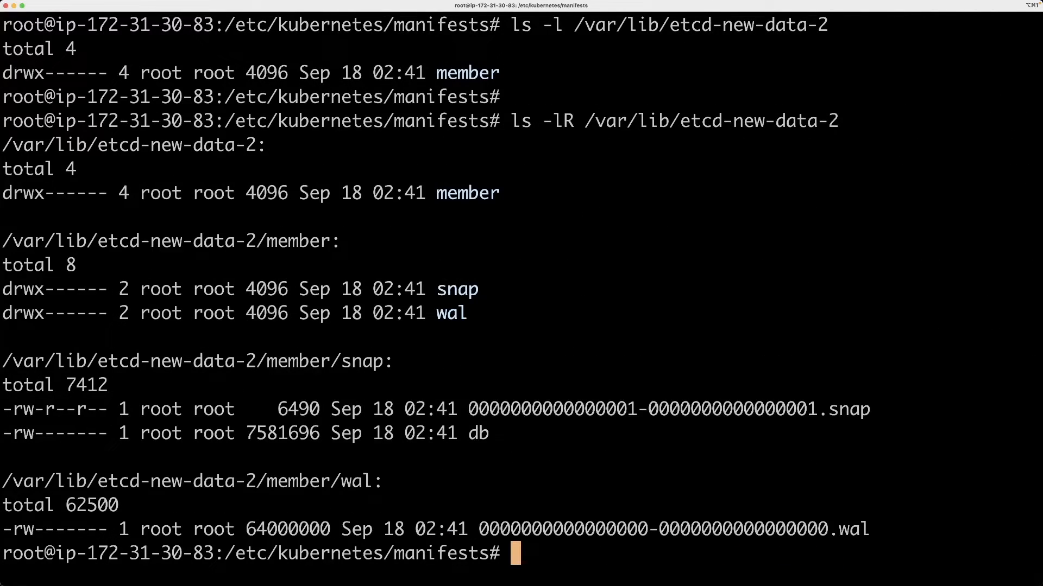
{"action": "mouse_move", "coordinate": [461, 455]}
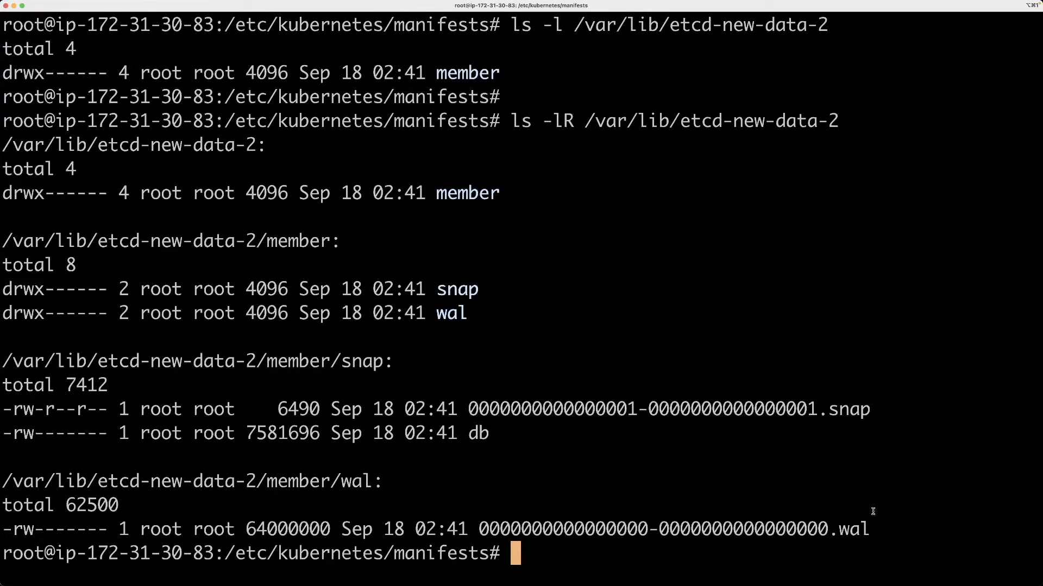
{"action": "mouse_move", "coordinate": [467, 265]}
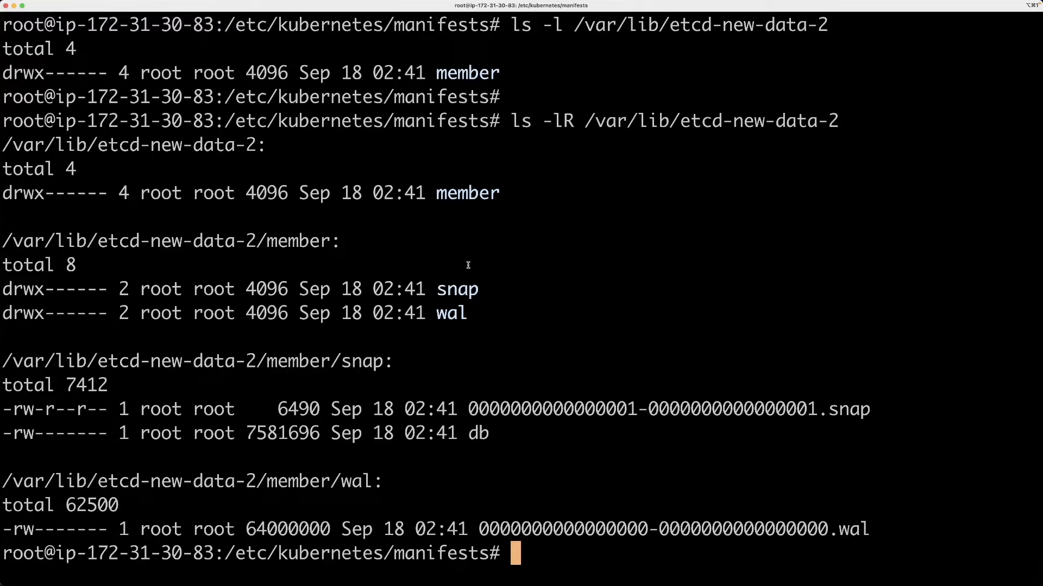
{"action": "mouse_move", "coordinate": [301, 289]}
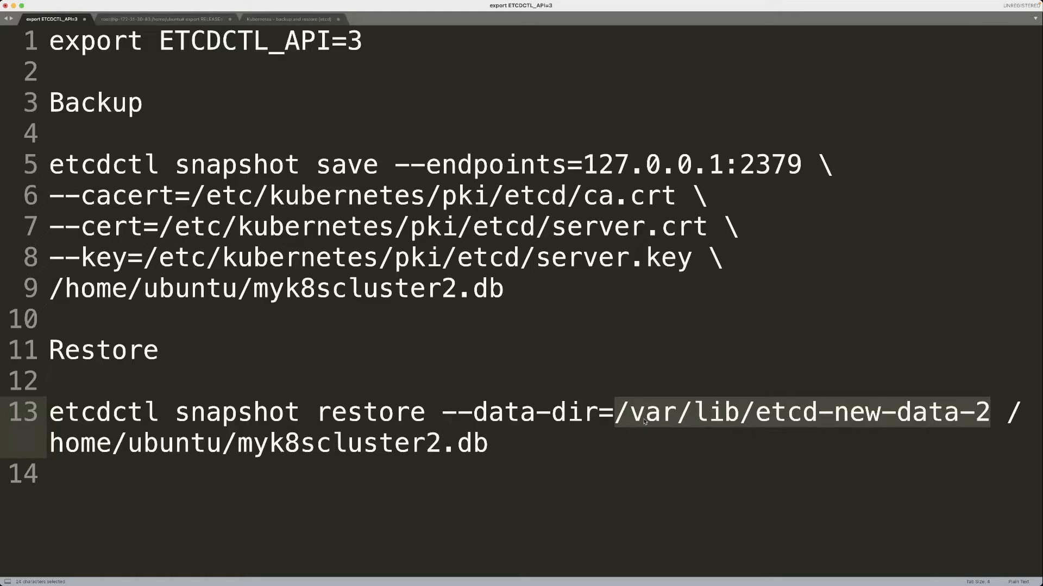
- Edit etcd.yaml in vi, appending -2 so the etcd-data hostPath reads /var/lib/etcd-new-data-2
{"action": "left_click", "coordinate": [170, 19]}
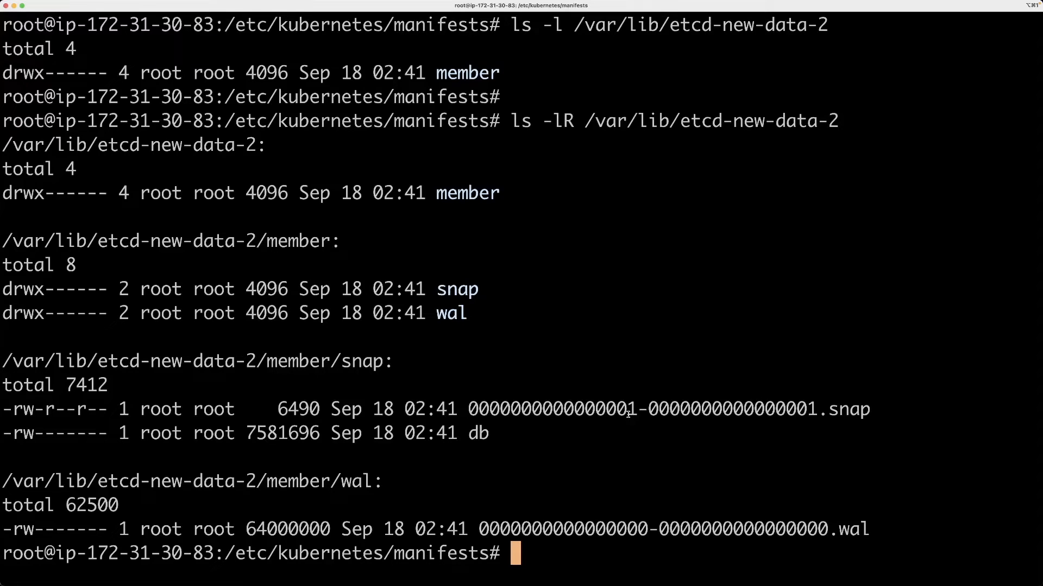
{"action": "type", "text": "vi /et"}
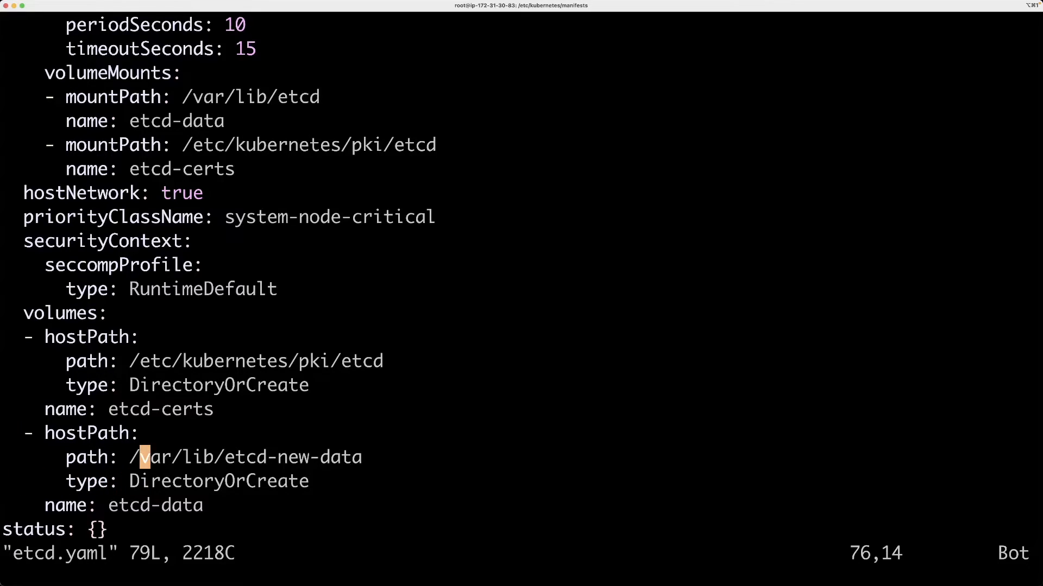
{"action": "type", "text": "-2"}
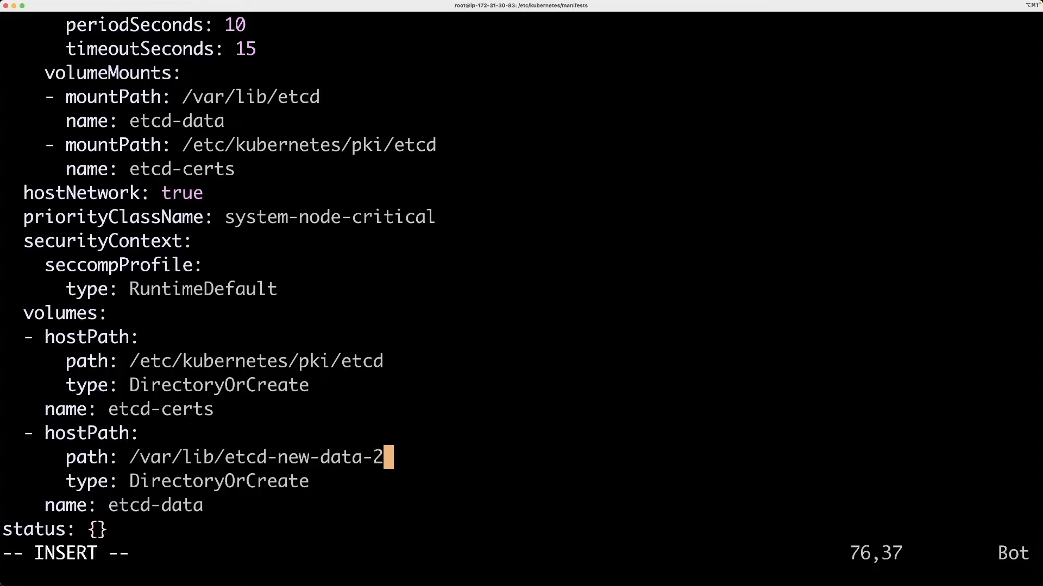
{"action": "key", "text": "Escape"}
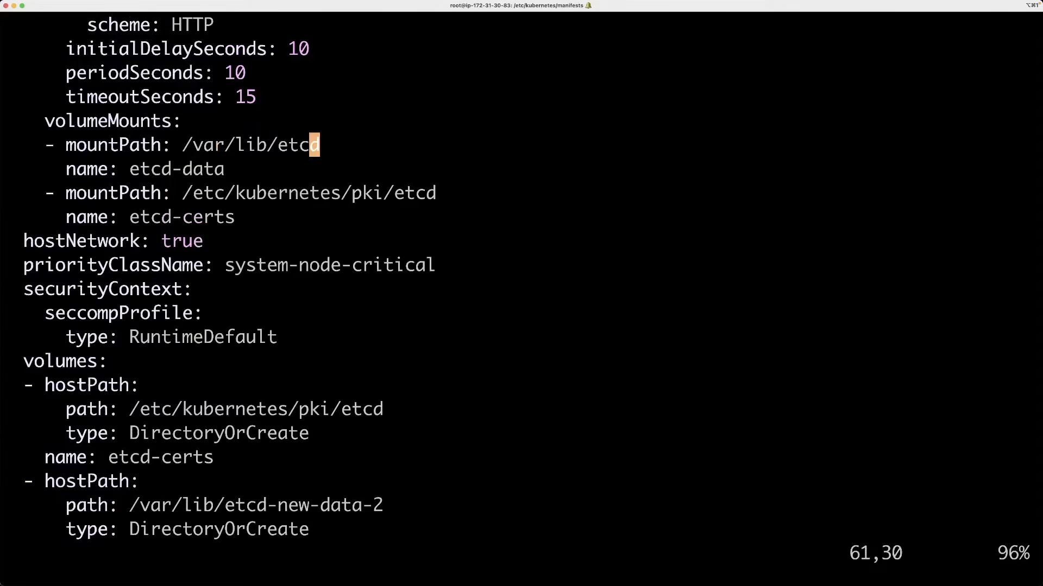
- Review the edited manifest and save etcd.yaml with :wq, returning to the shell
{"action": "scroll", "scroll_direction": "up", "scroll_amount": 3}
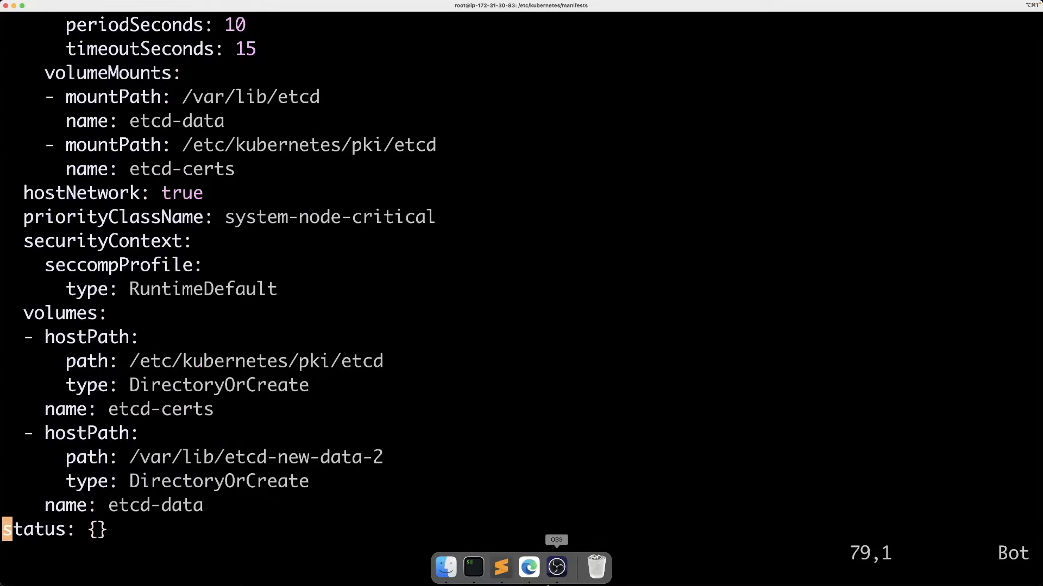
{"action": "double_click", "coordinate": [155, 505]}
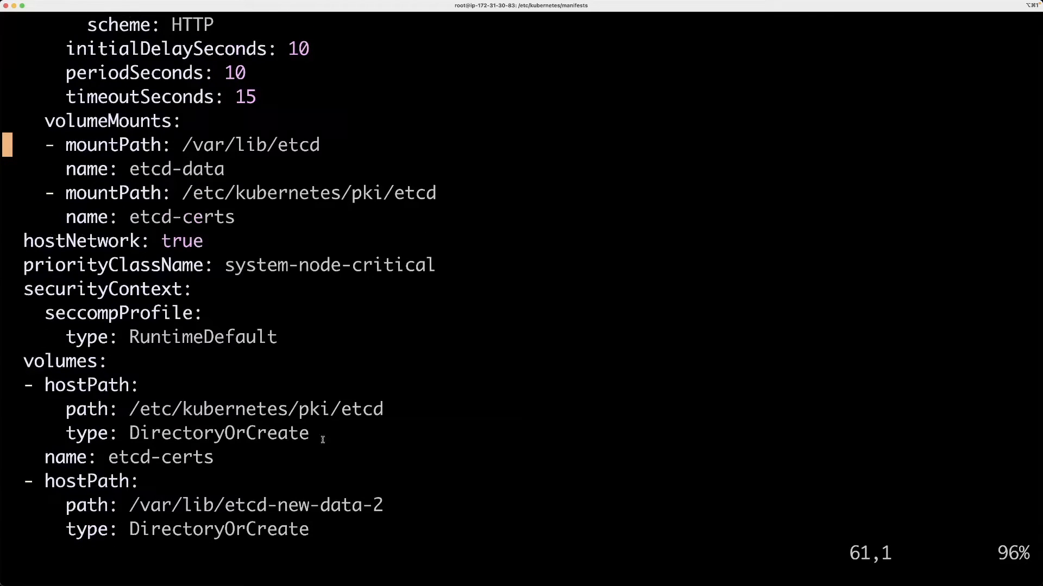
{"action": "double_click", "coordinate": [176, 169]}
{"action": "type", "text": ":wq"}
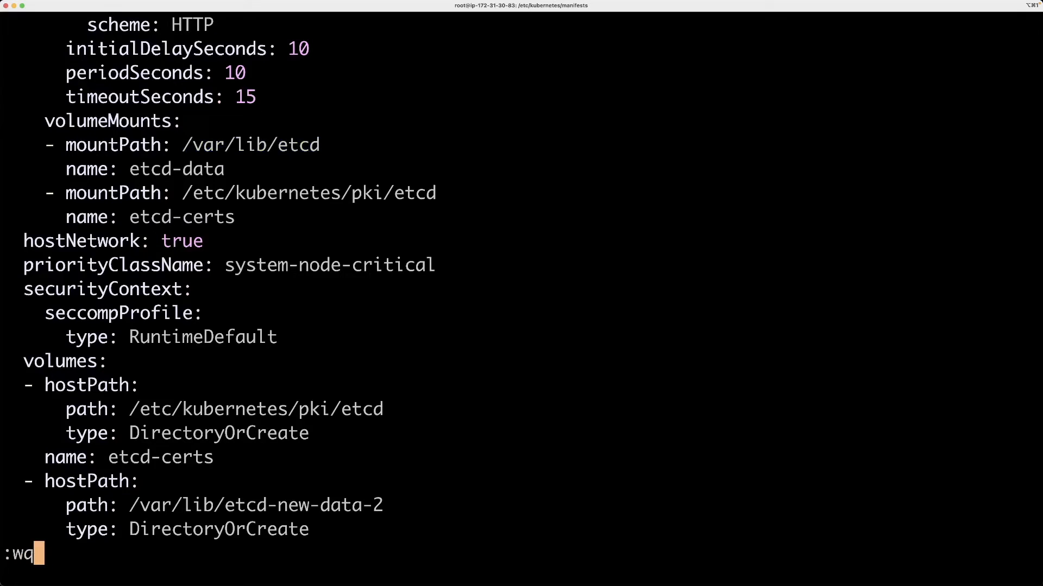
{"action": "key", "text": "Return"}
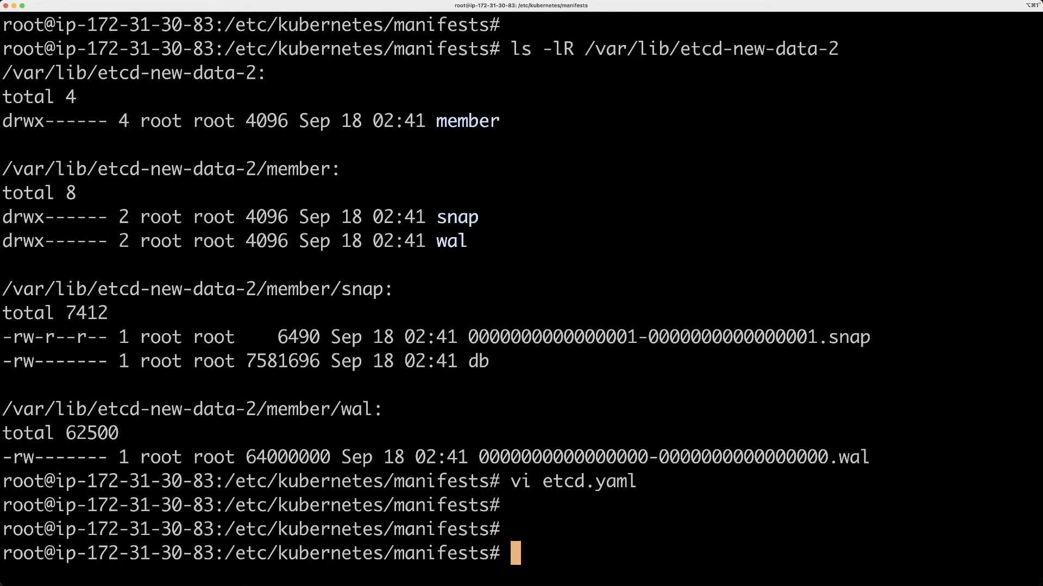
- Run kubectl get pods to confirm busybox, env-var-from-secret and mysql-1 are Running again
{"action": "type", "text": "kubectl"}
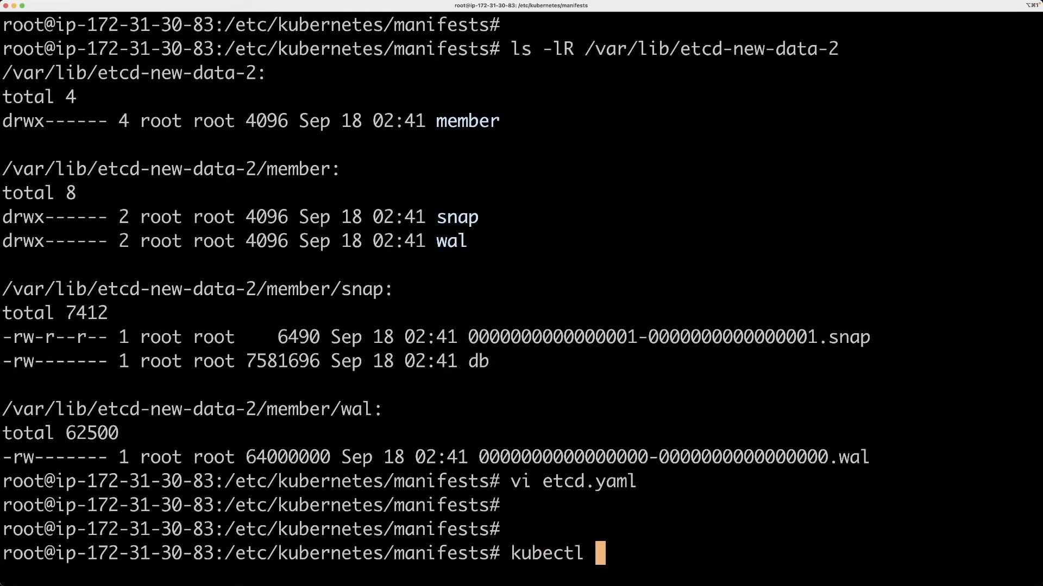
{"action": "type", "text": "get"}
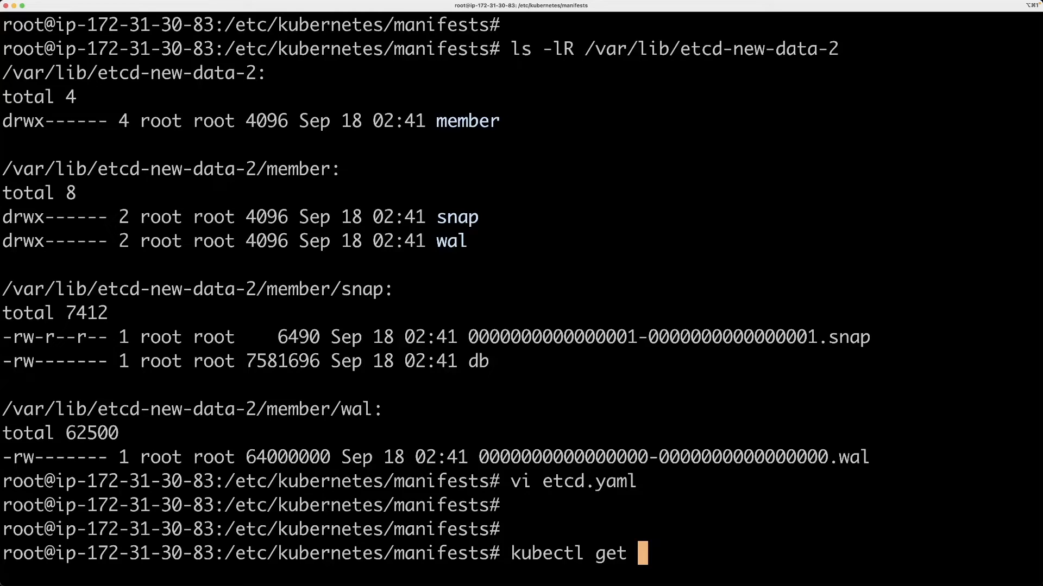
{"action": "type", "text": "pos"}
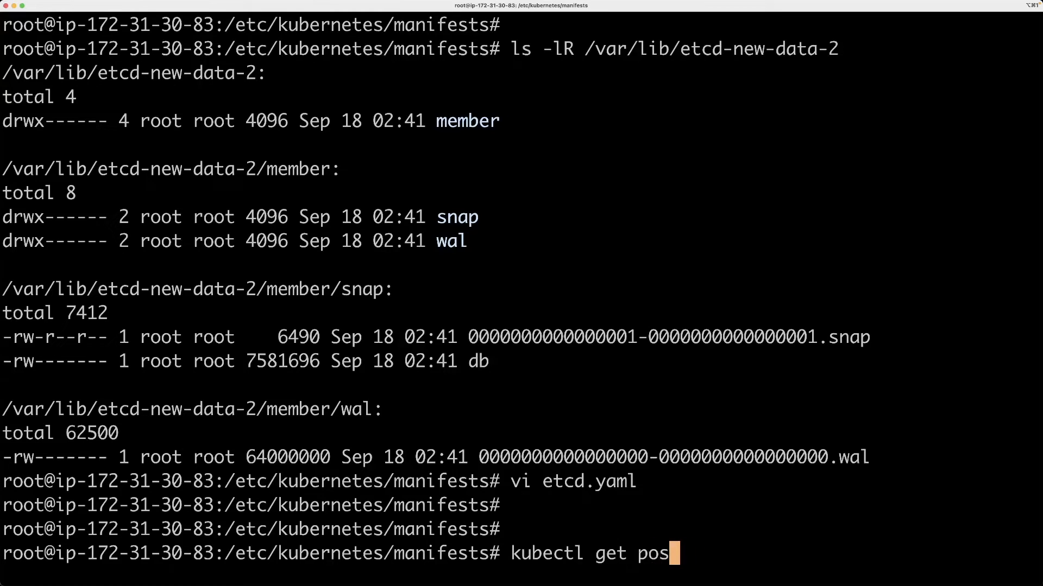
{"action": "key", "text": "Return"}
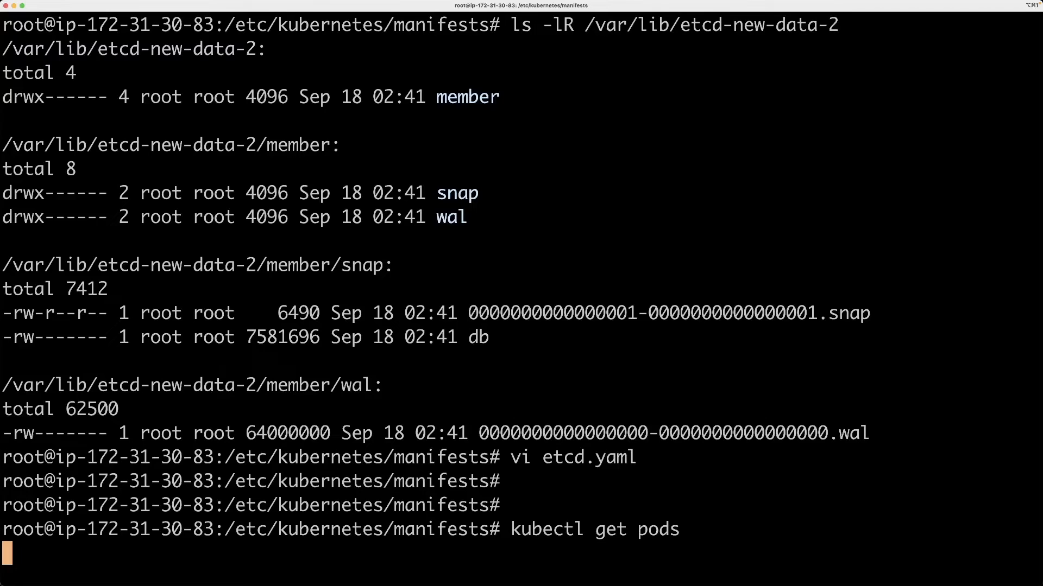
{"action": "key", "text": "Return"}
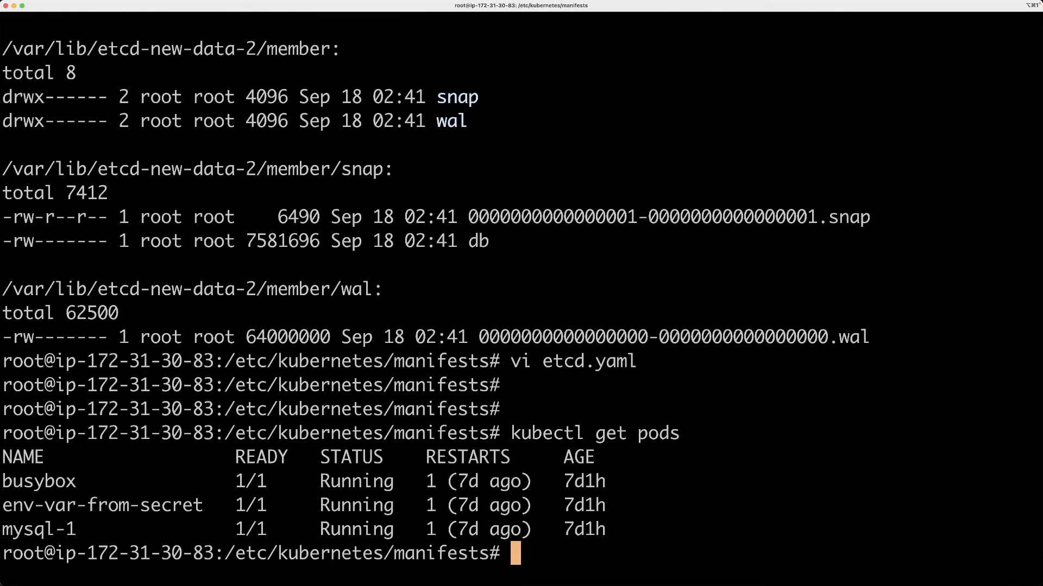